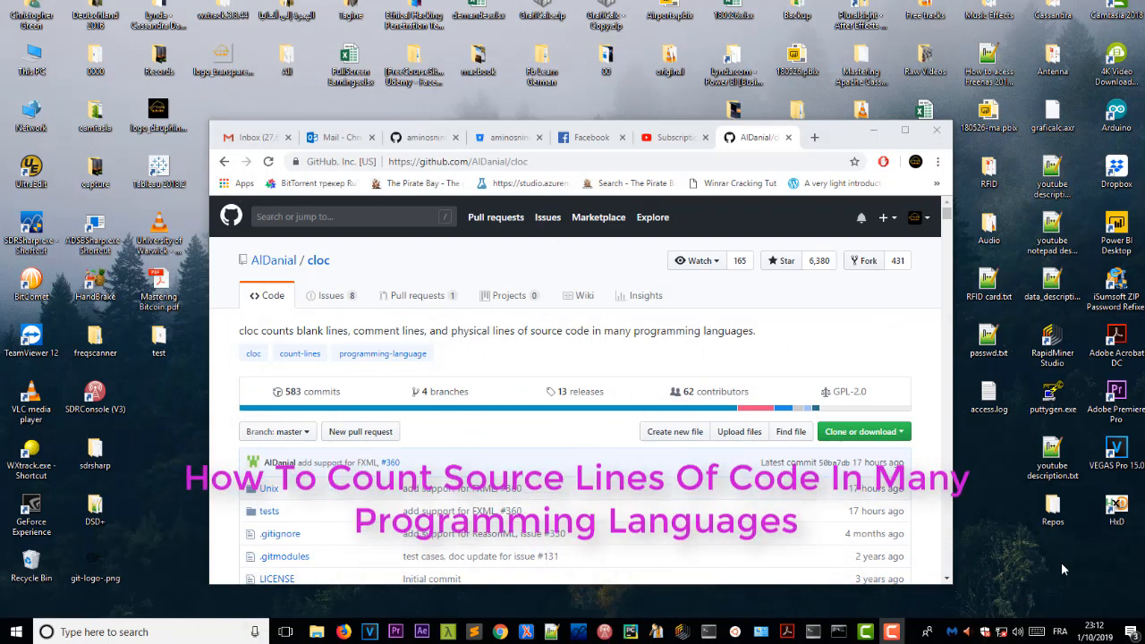
mouse_move(1059, 571)
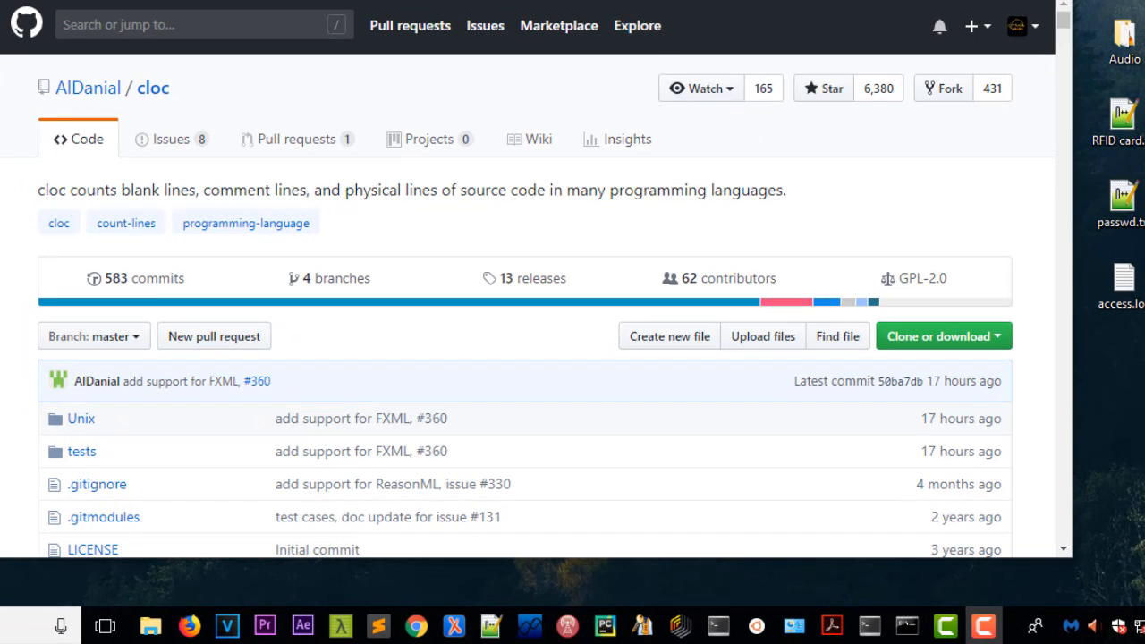
mouse_move(535, 279)
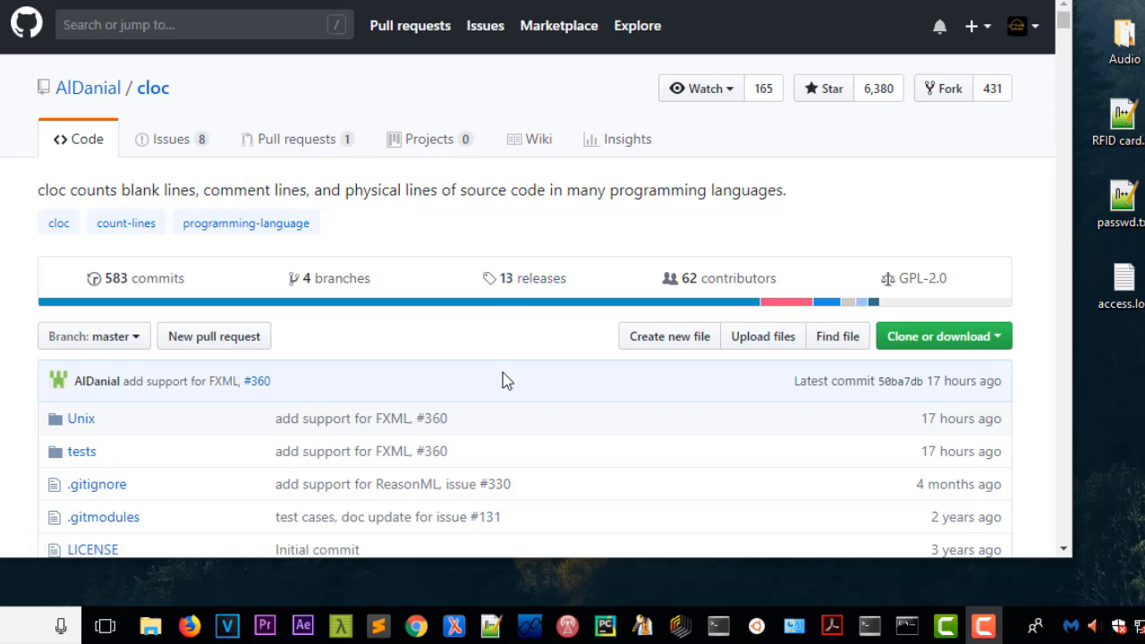
mouse_move(489, 346)
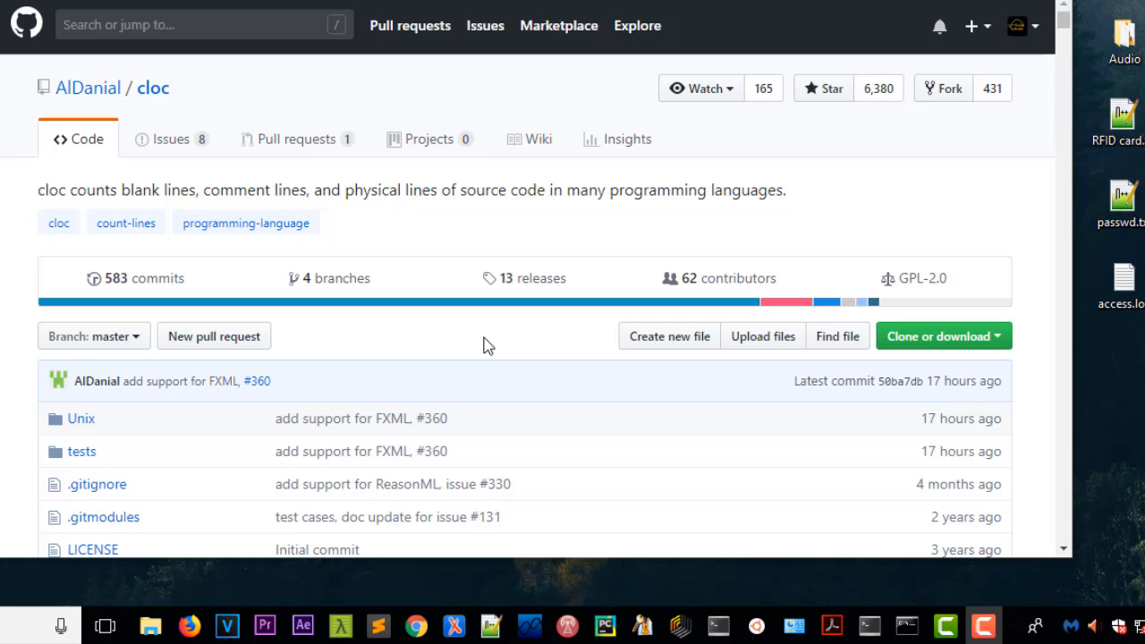
mouse_move(125, 222)
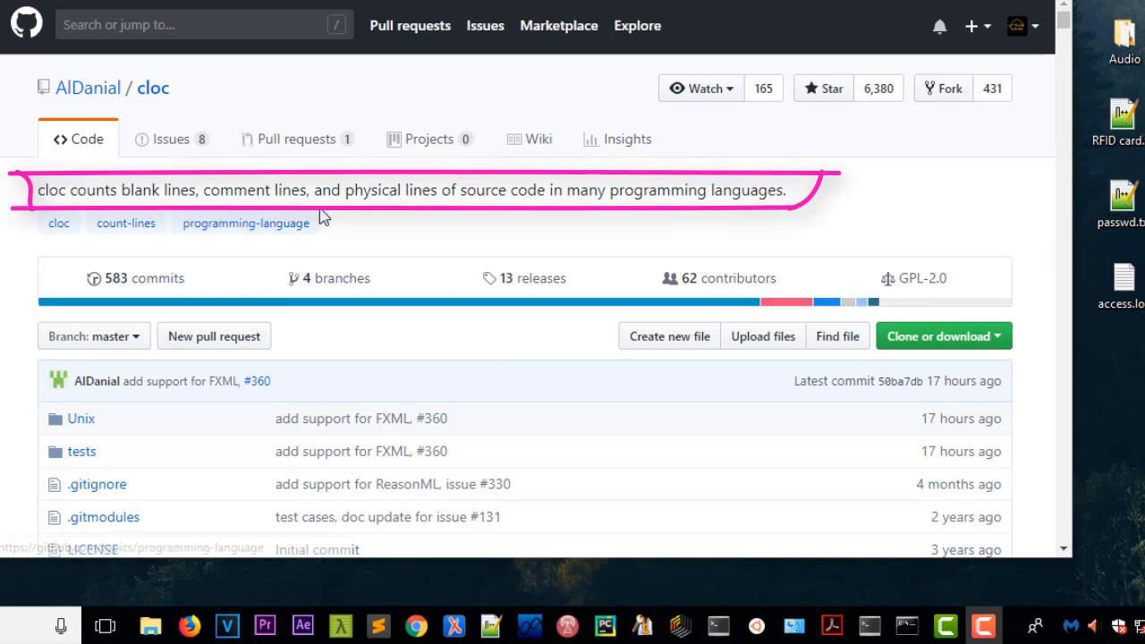
mouse_move(536, 219)
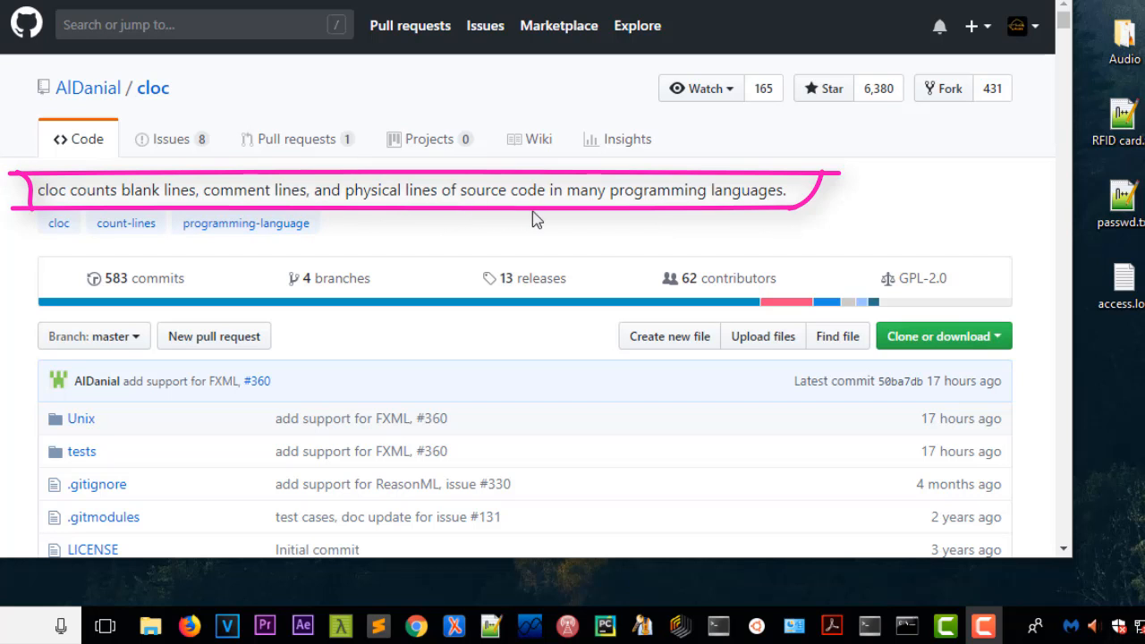
mouse_move(722, 218)
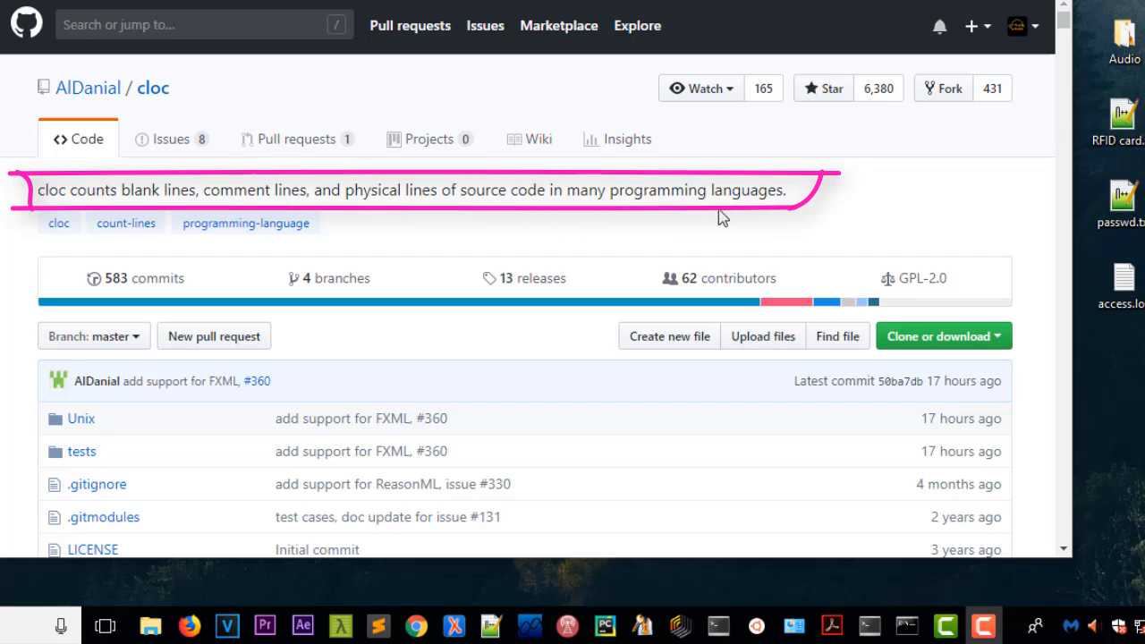
mouse_move(577, 385)
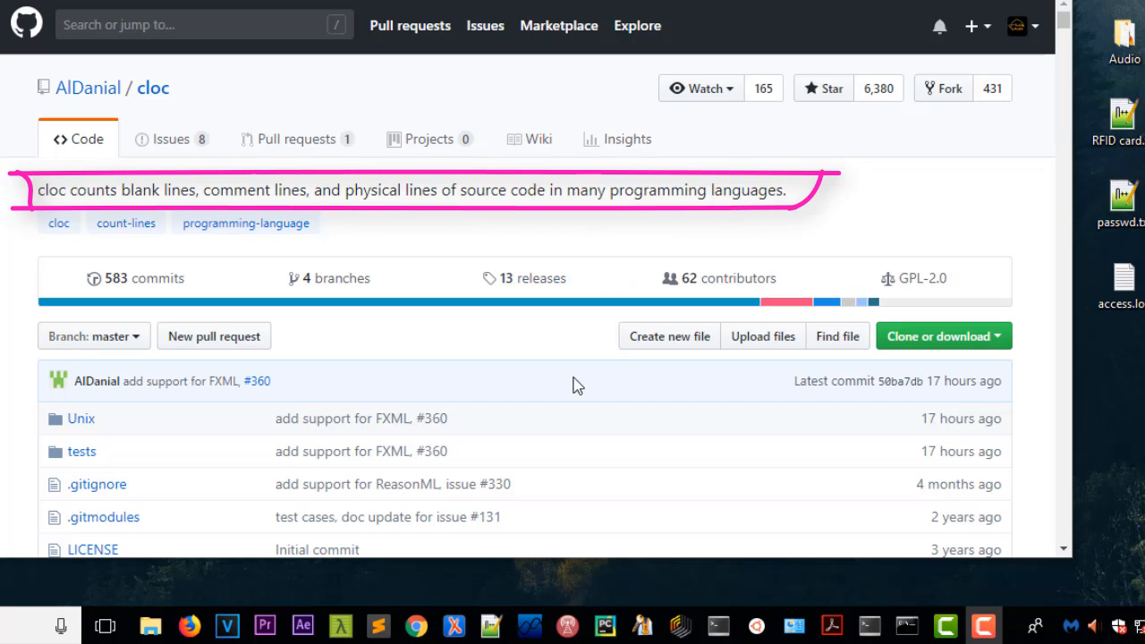
- Scroll the cloc README to the package-manager install commands (npm, apt, brew, choco)
scroll("down", 3)
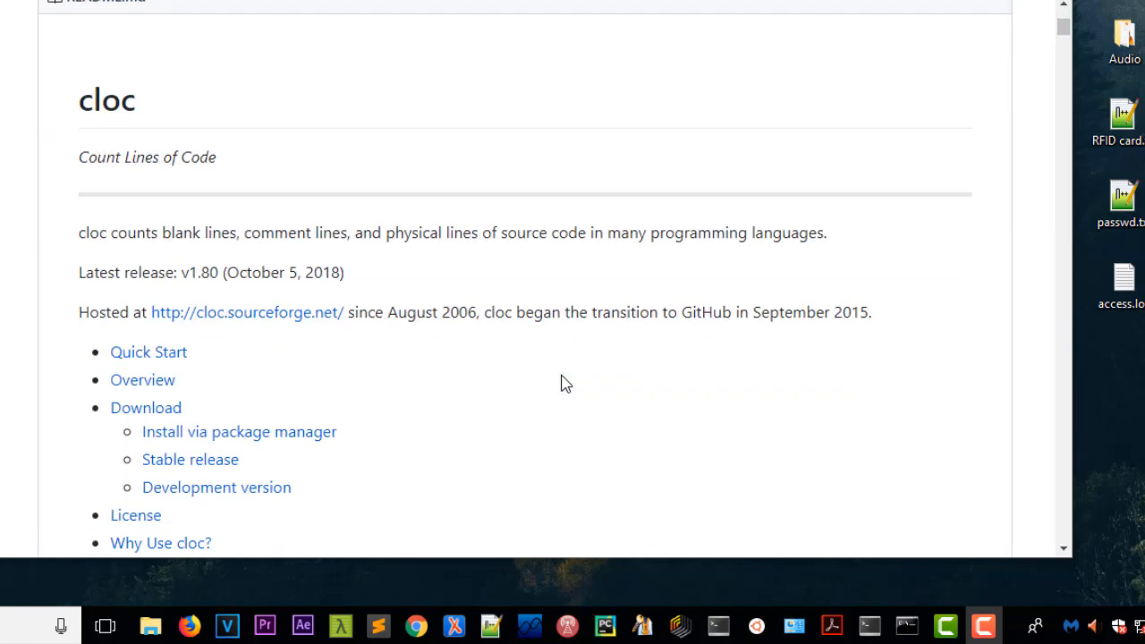
scroll("down", 3)
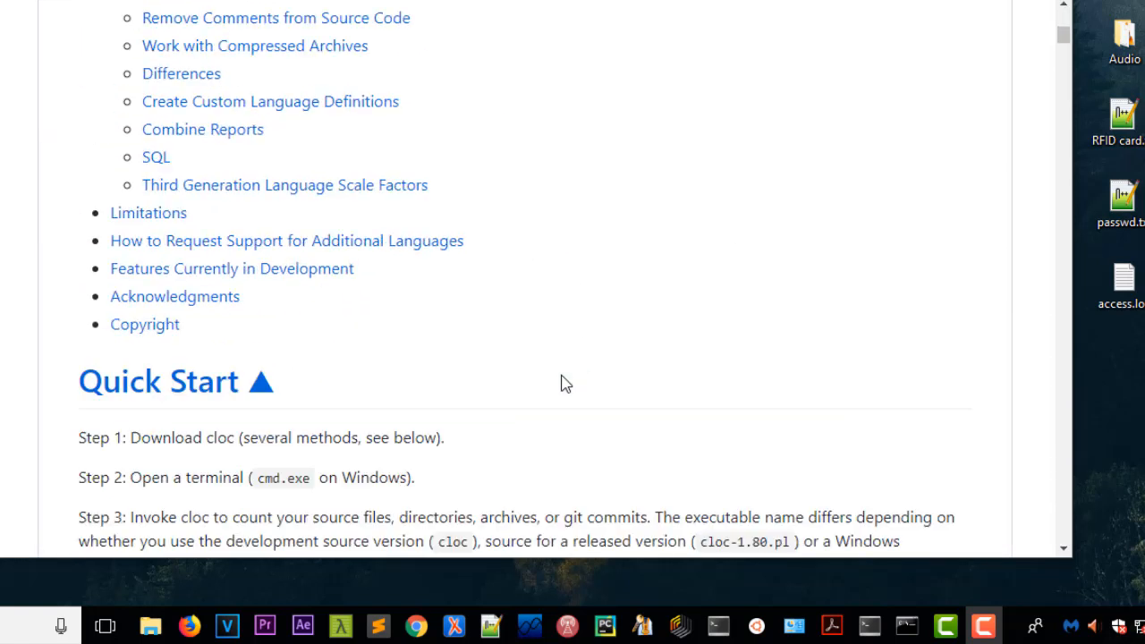
scroll("down", 3)
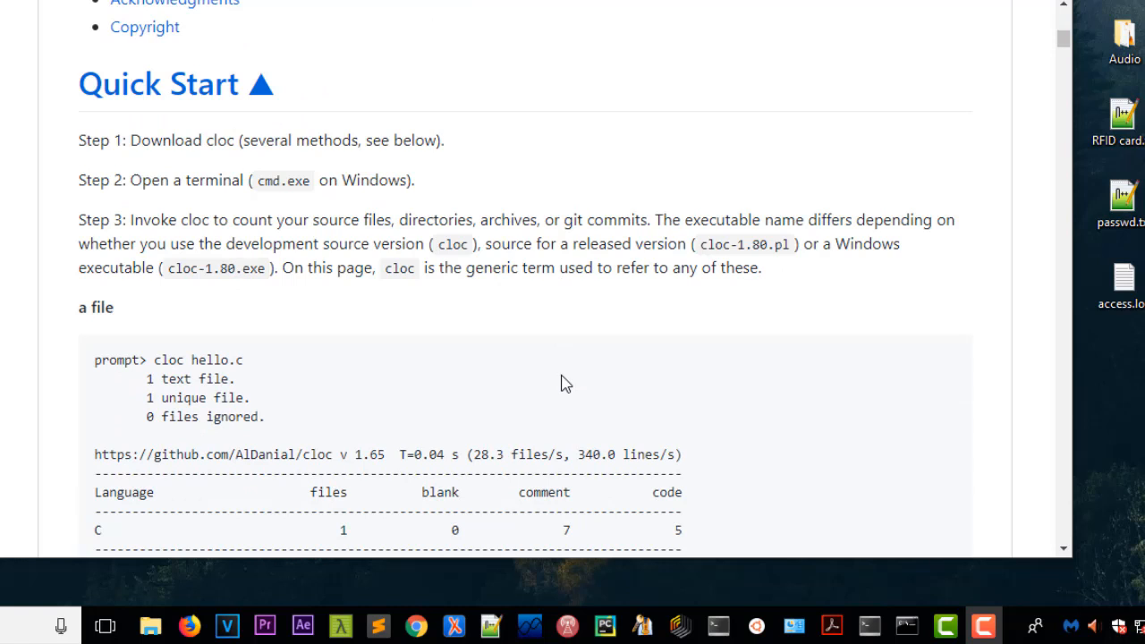
scroll("up", 3)
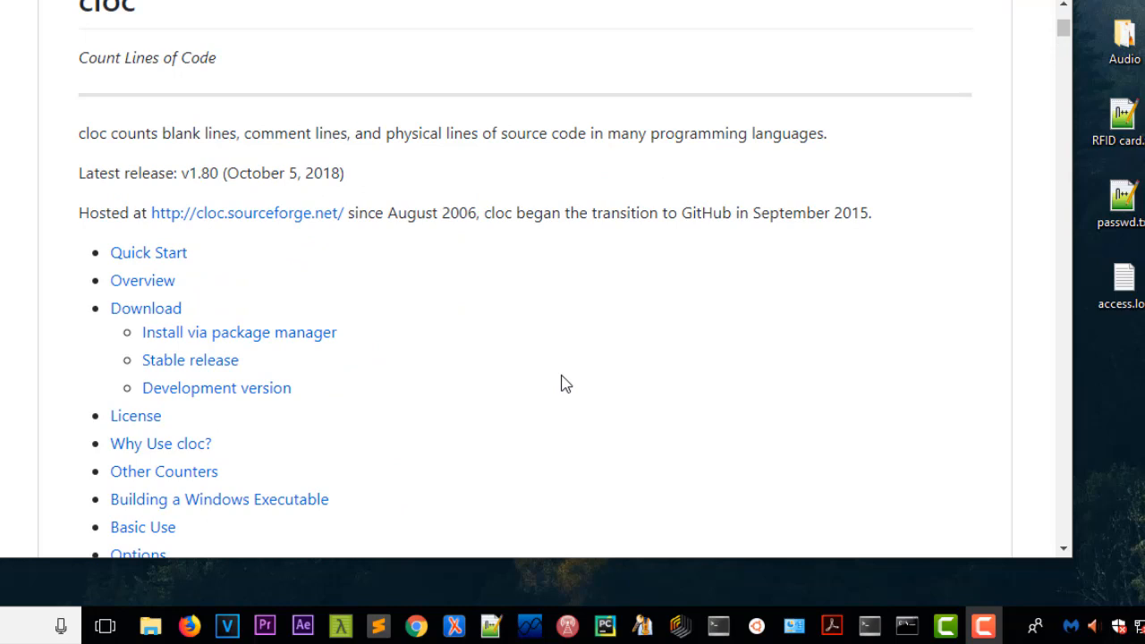
scroll("down", 3)
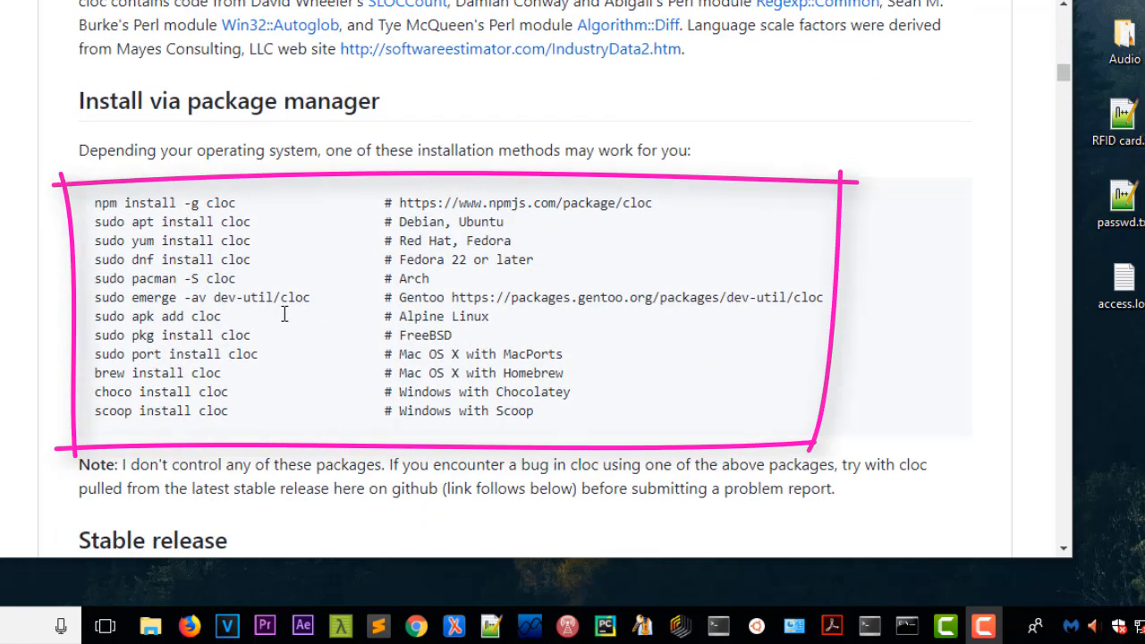
mouse_move(589, 262)
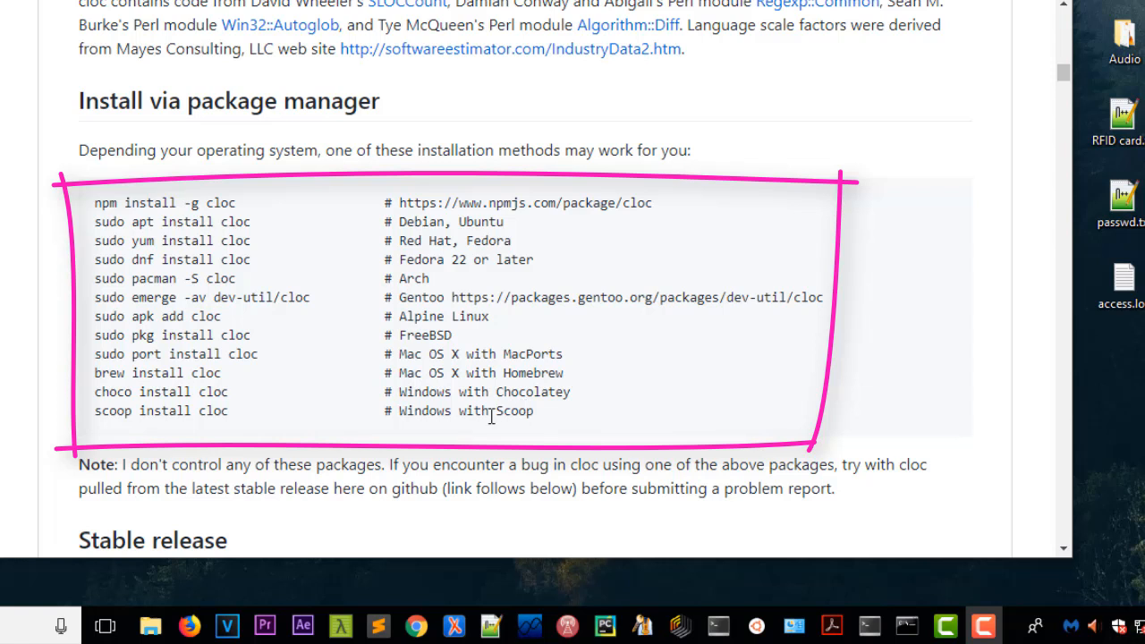
- Scroll on to the 'Is the Windows executable safe to run?' VirusTotal links
scroll("down", 3)
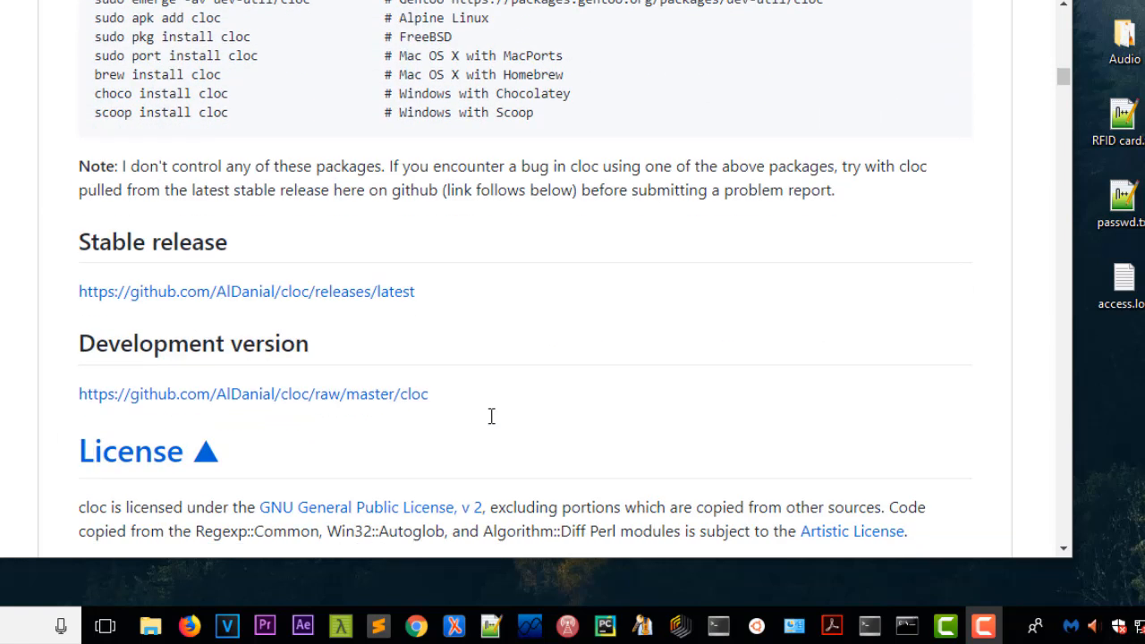
scroll("down", 3)
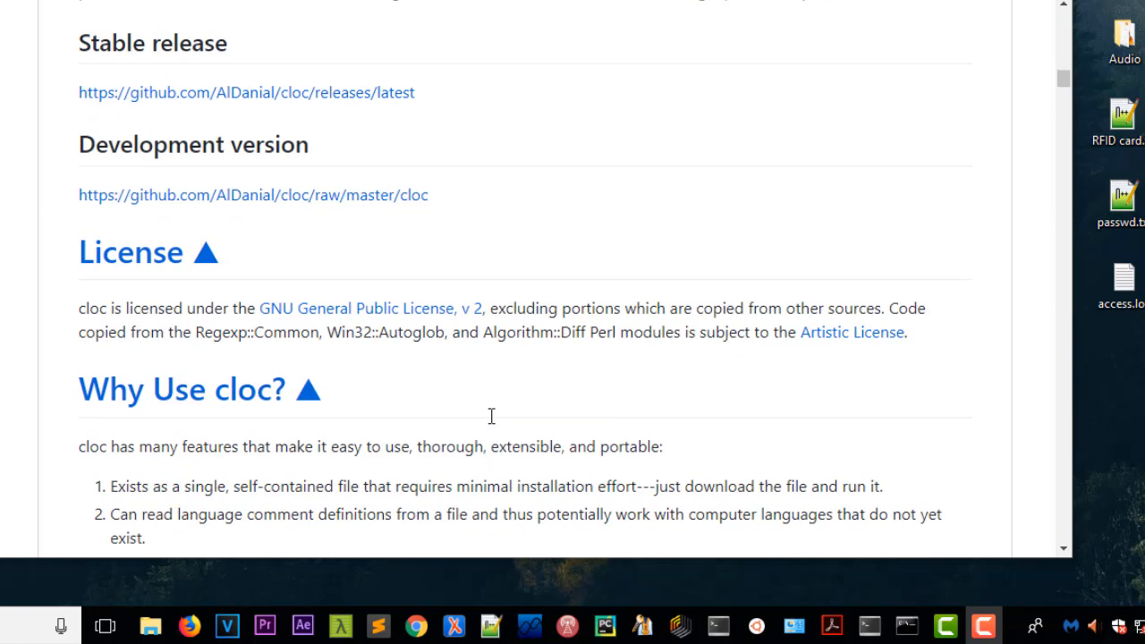
scroll("up", 3)
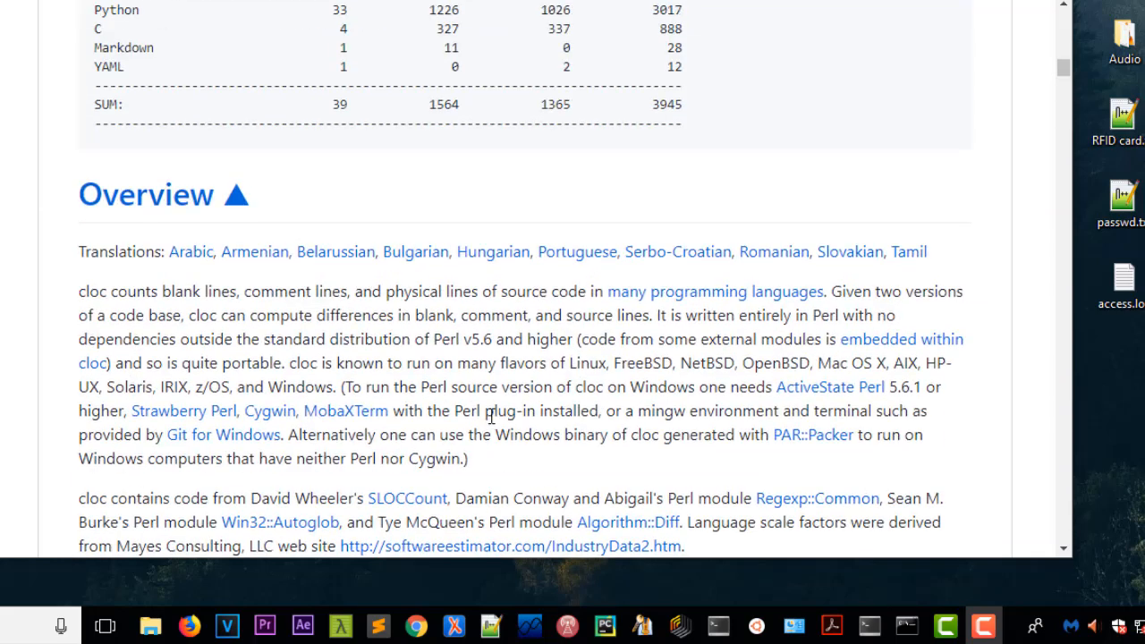
scroll("down", 3)
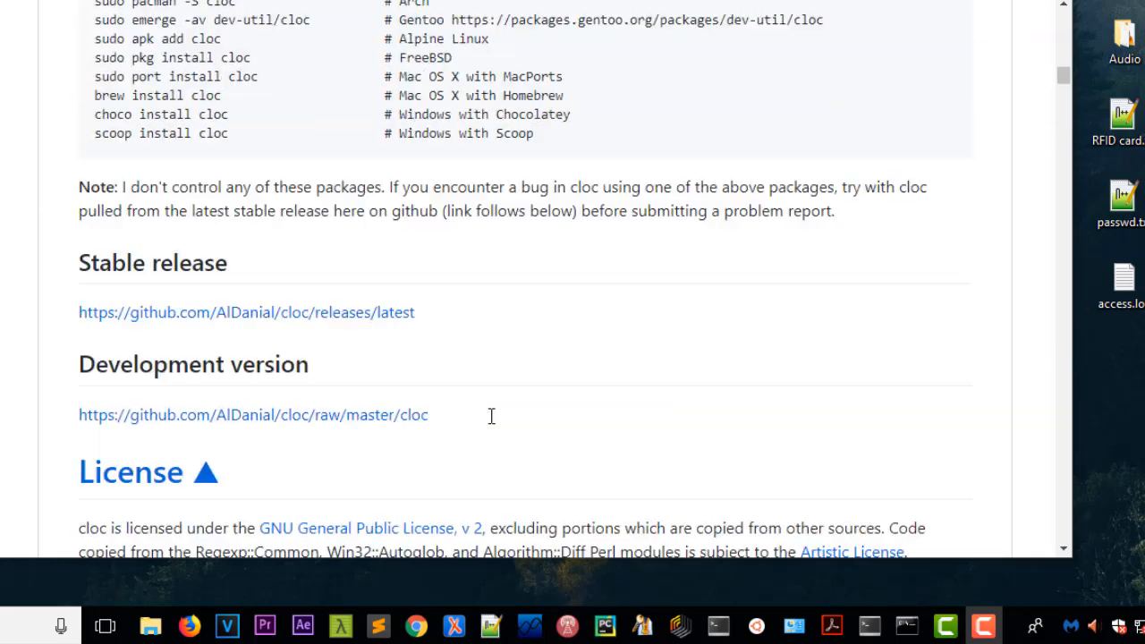
scroll("down", 3)
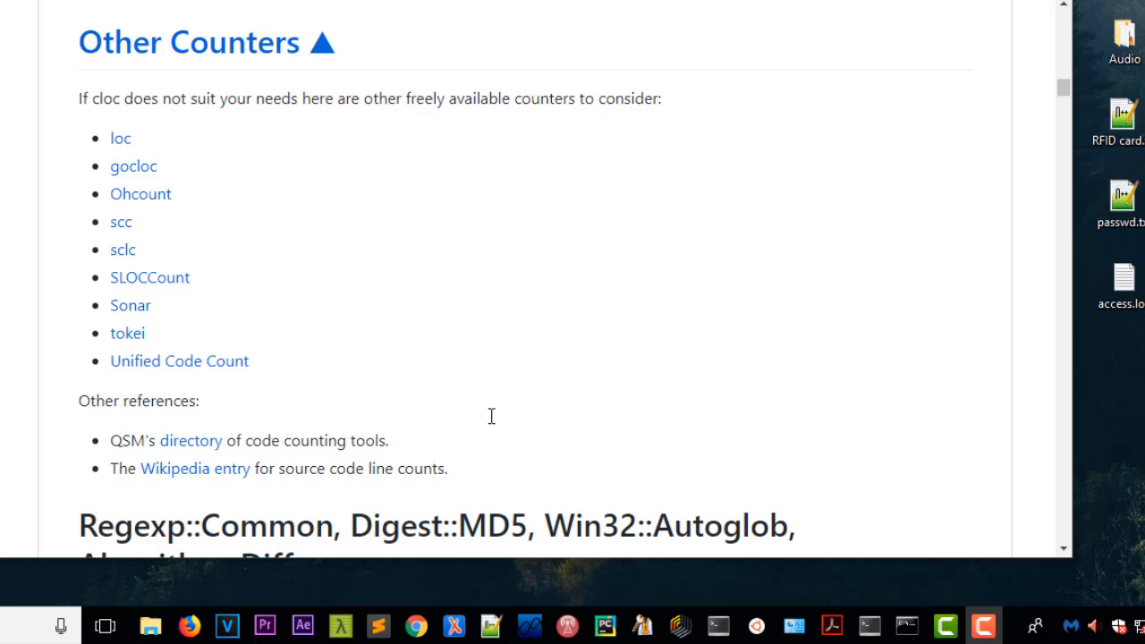
scroll("down", 3)
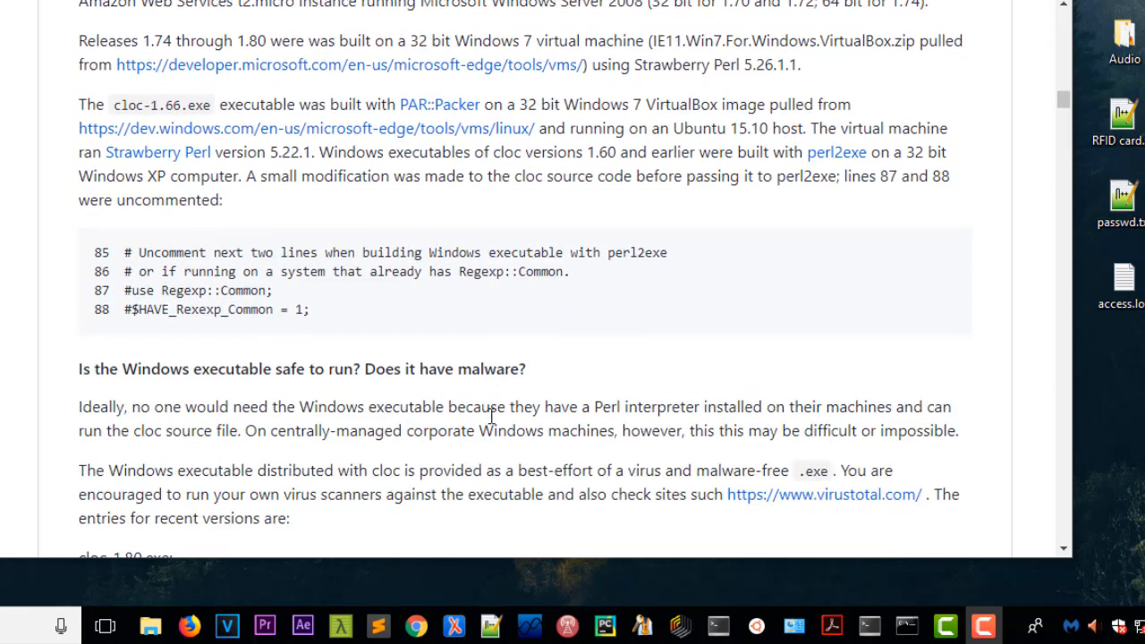
scroll("down", 3)
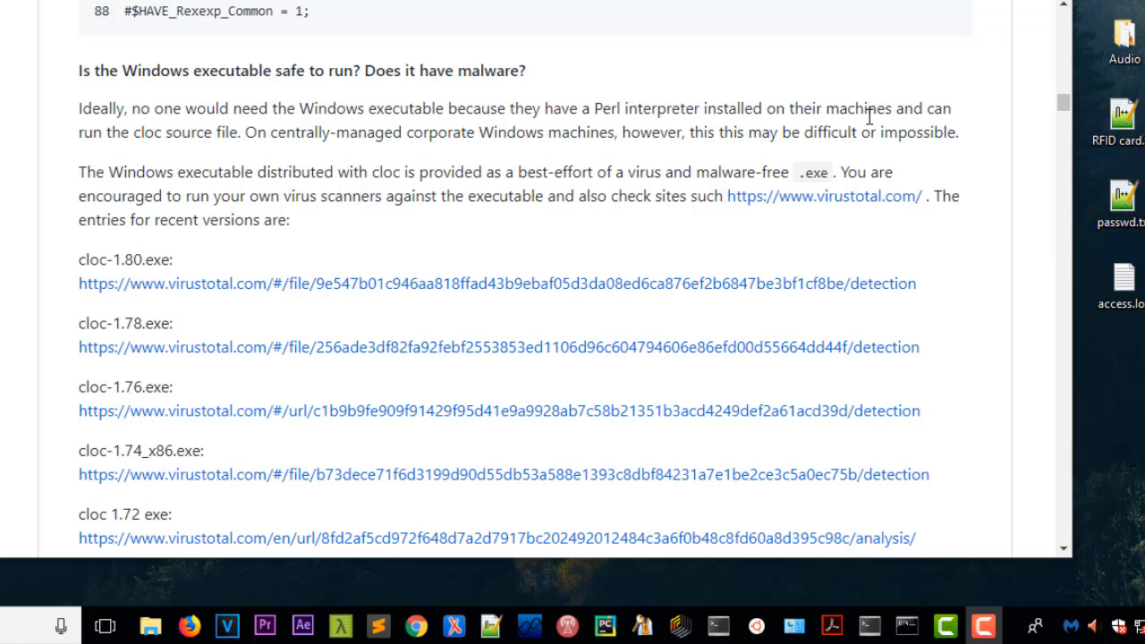
mouse_move(868, 116)
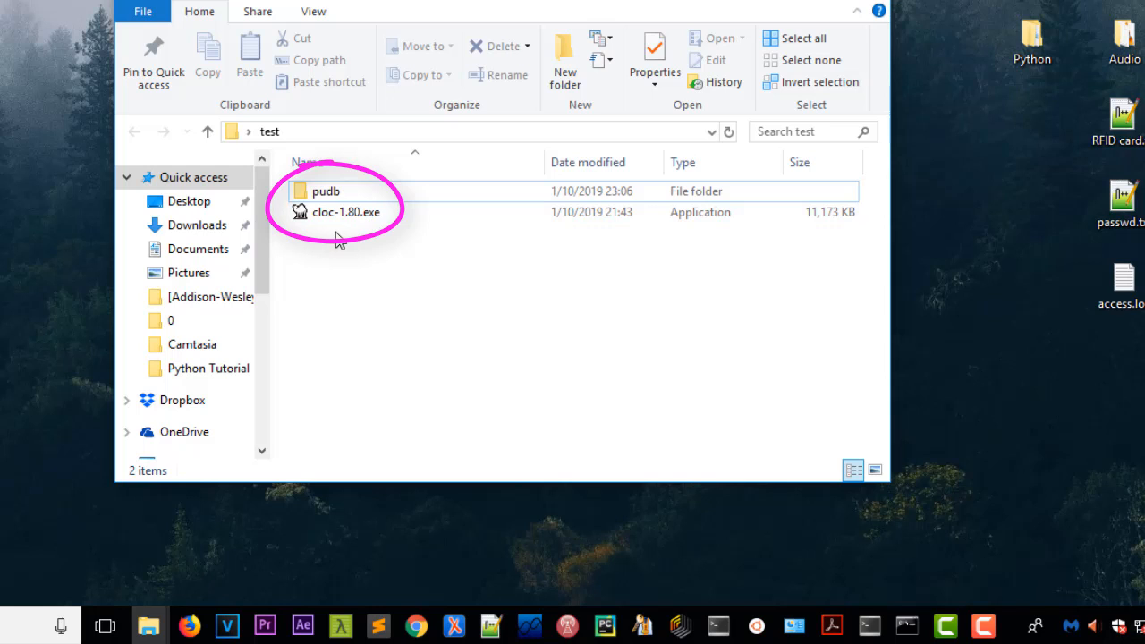
- Open and browse the pudb folder's 22 items, then minimize File Explorer
left_click(326, 190)
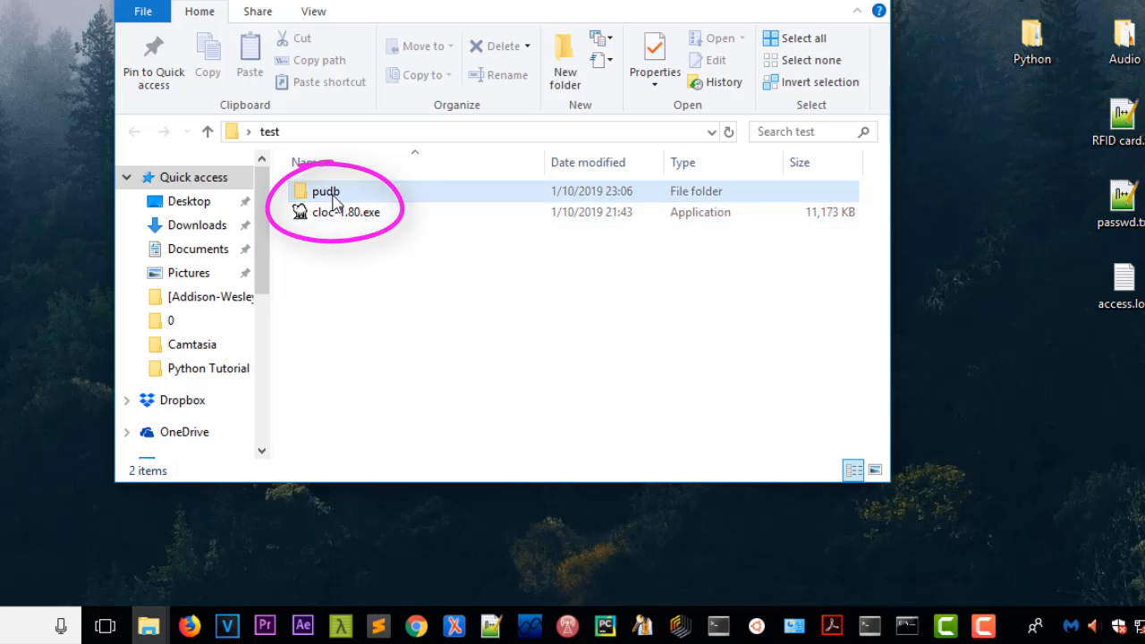
mouse_move(325, 191)
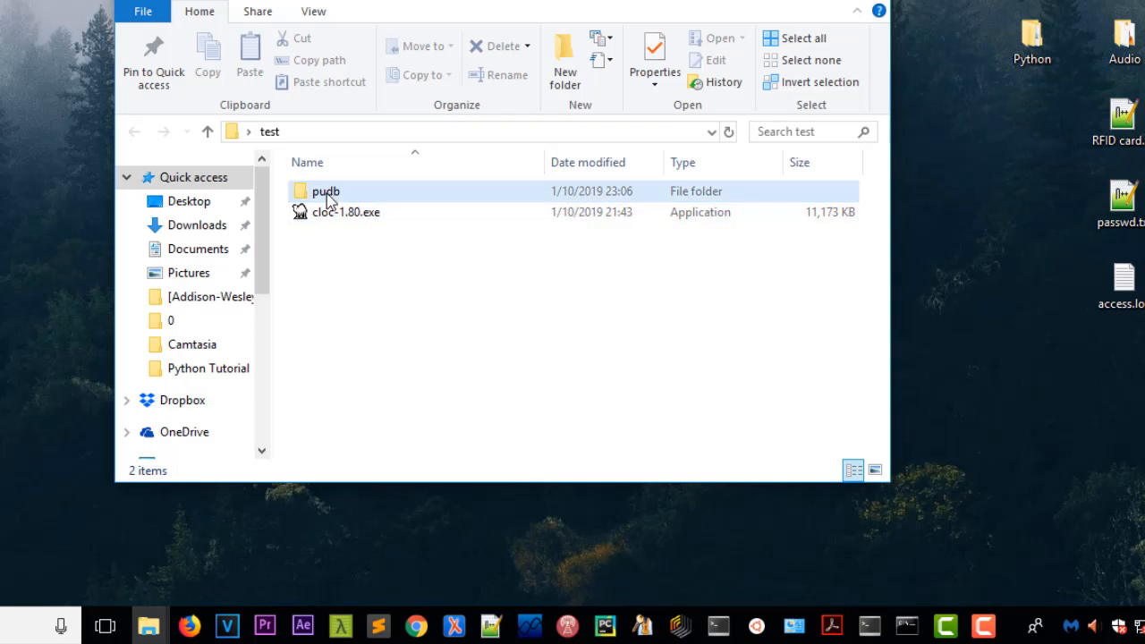
double_click(327, 191)
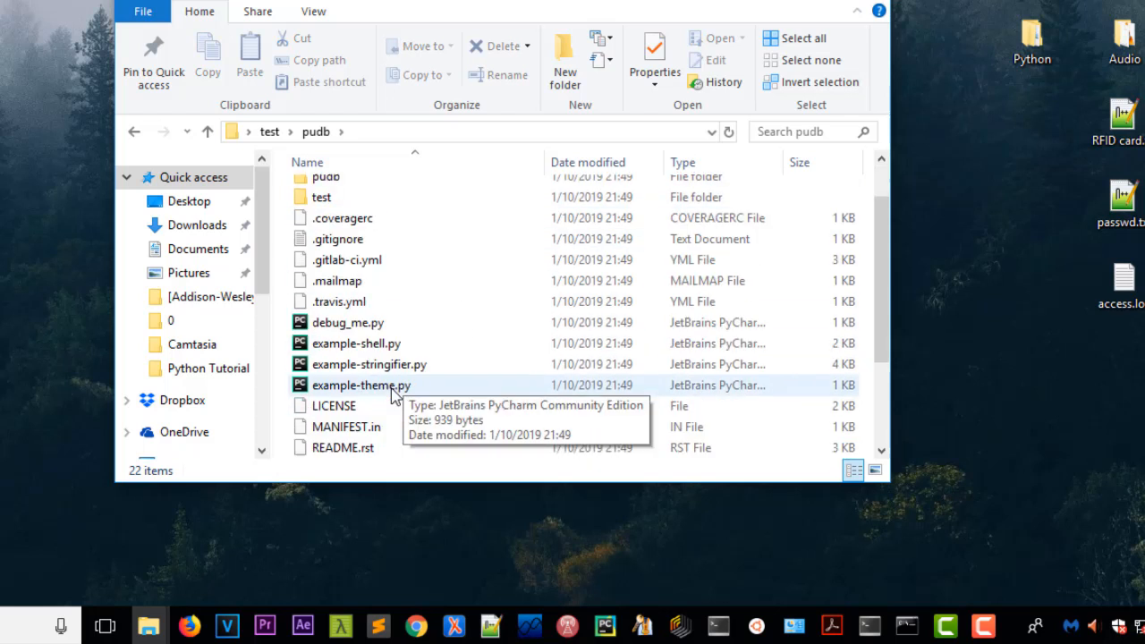
scroll("down", 3)
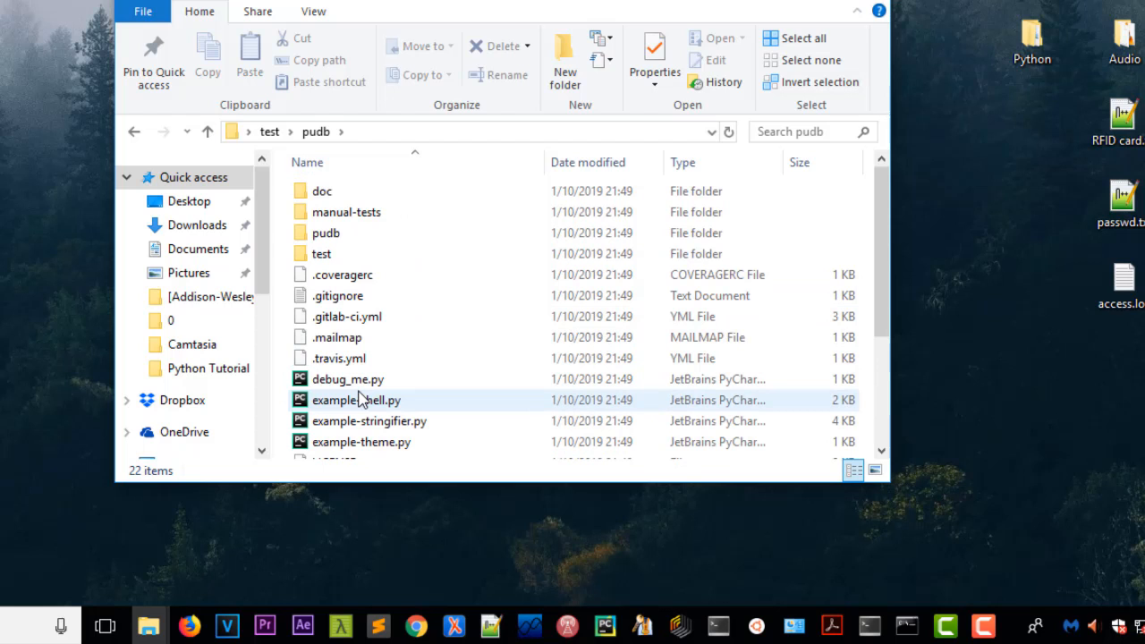
left_click(362, 442)
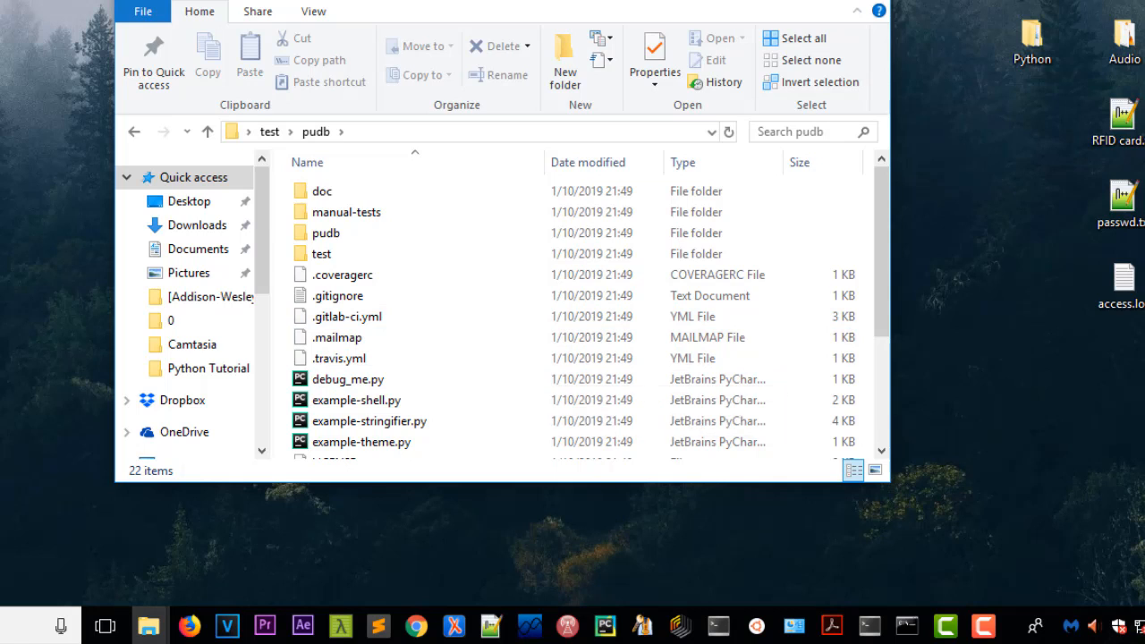
left_click(908, 625)
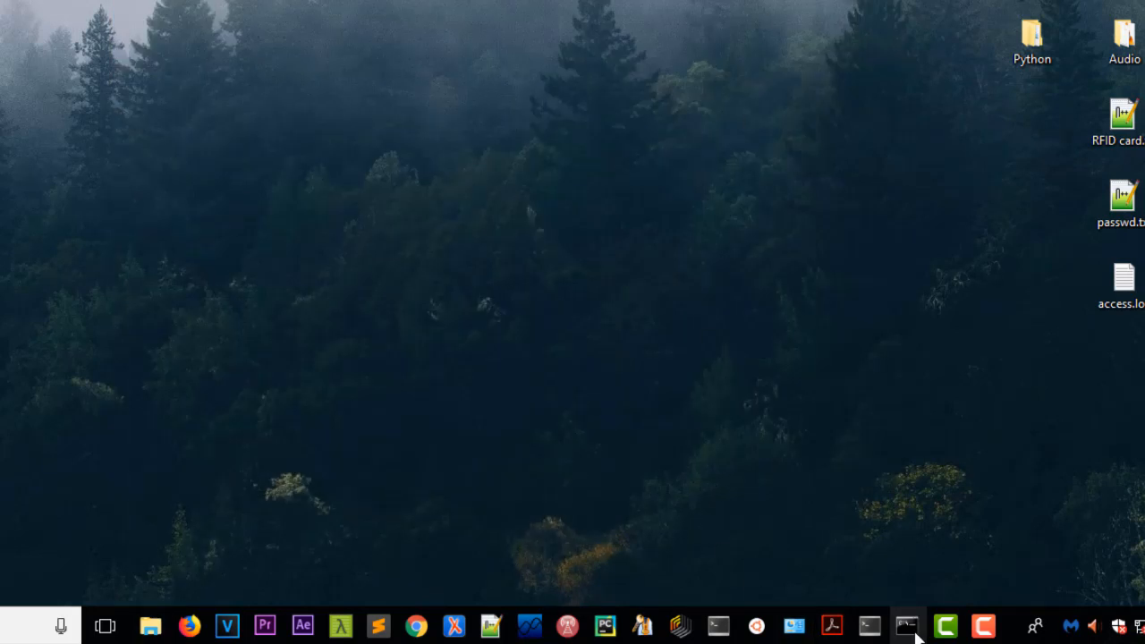
- In Command Prompt, run dir to list cloc-1.80.exe and the pudb folder
left_click(906, 625)
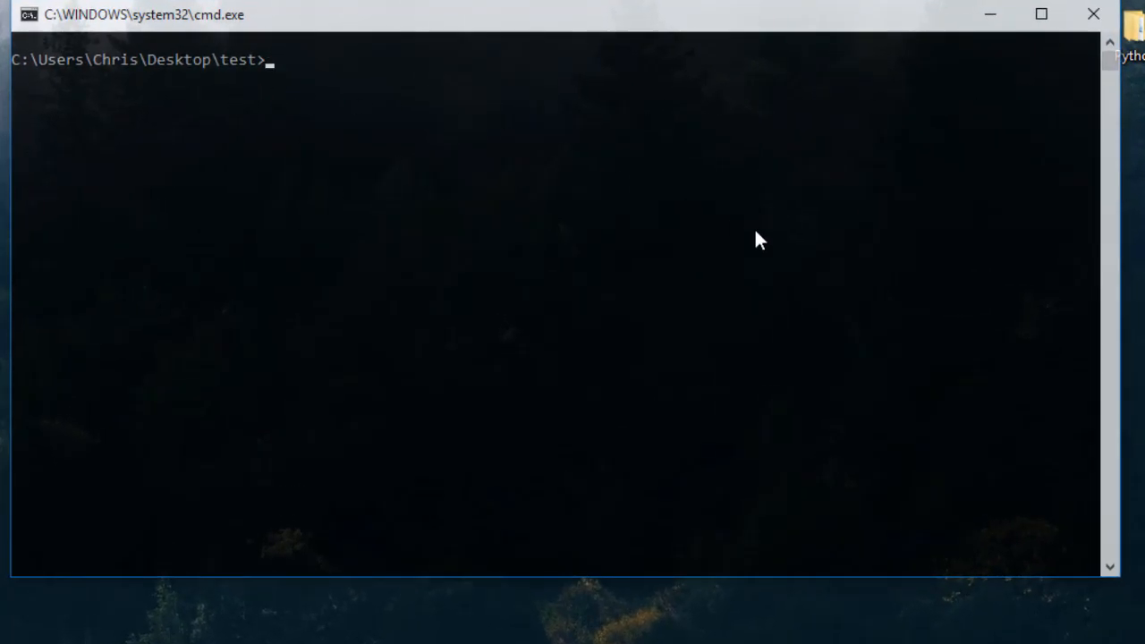
type("di")
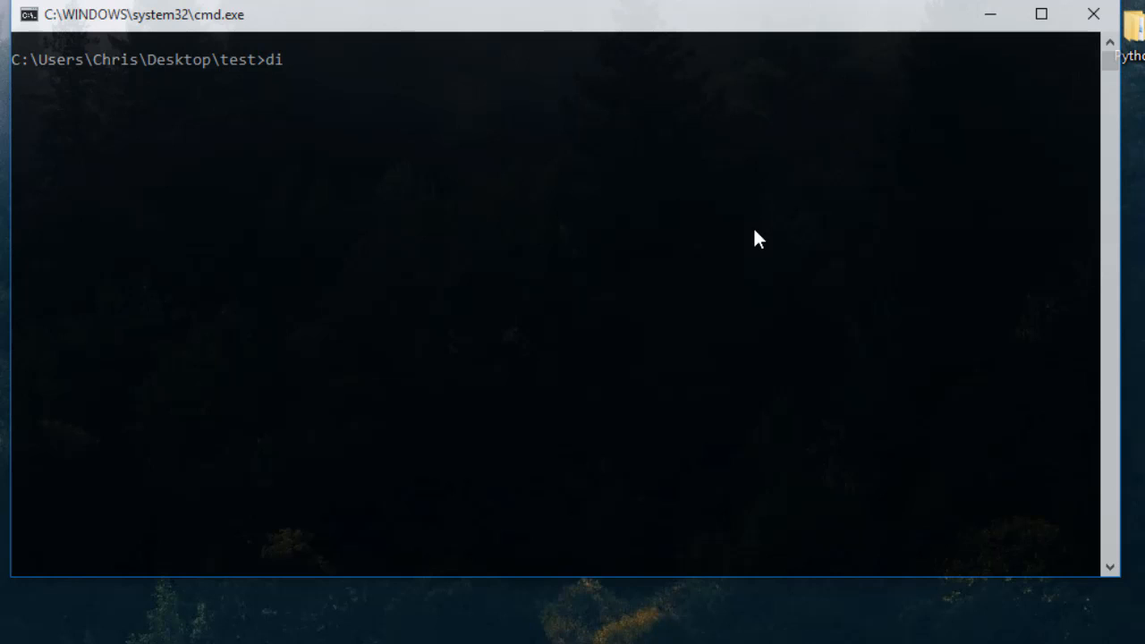
type("r")
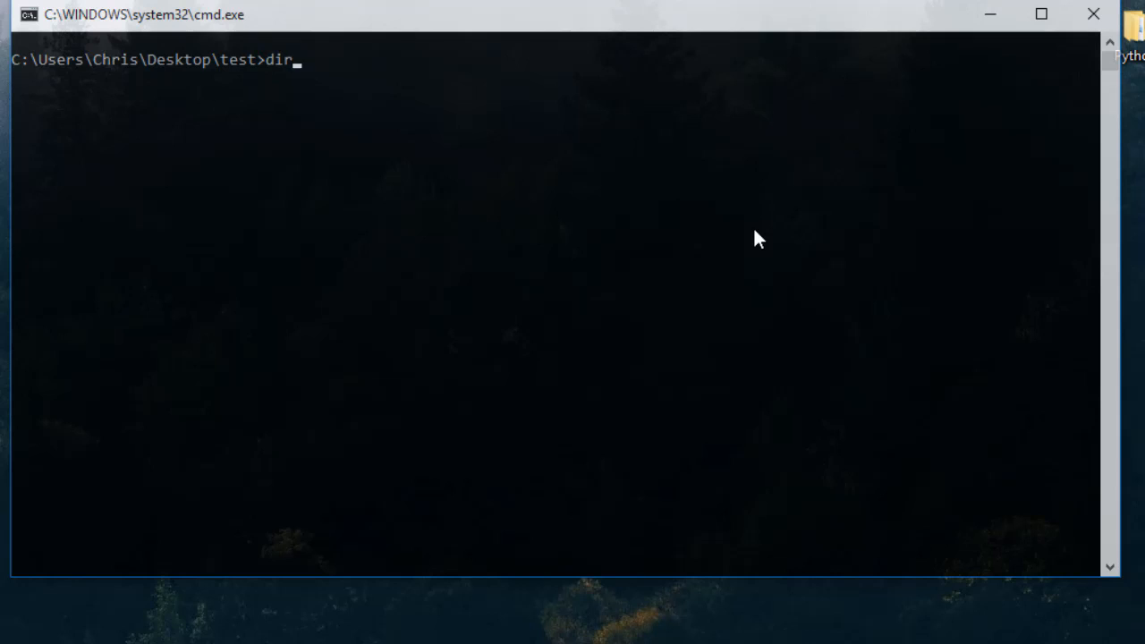
key("enter")
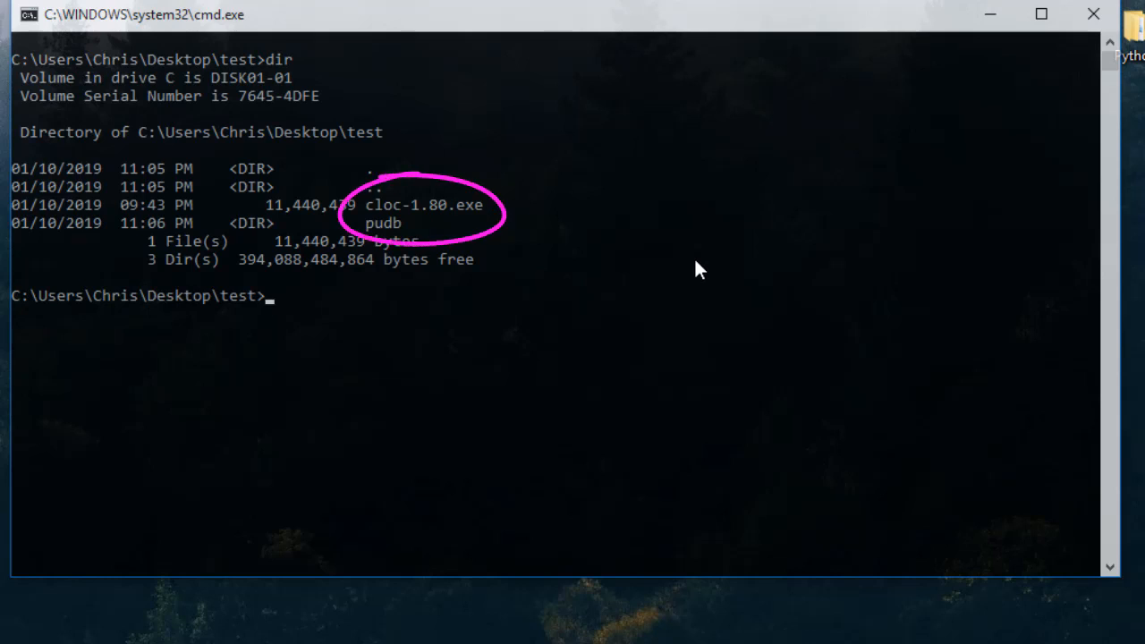
mouse_move(855, 269)
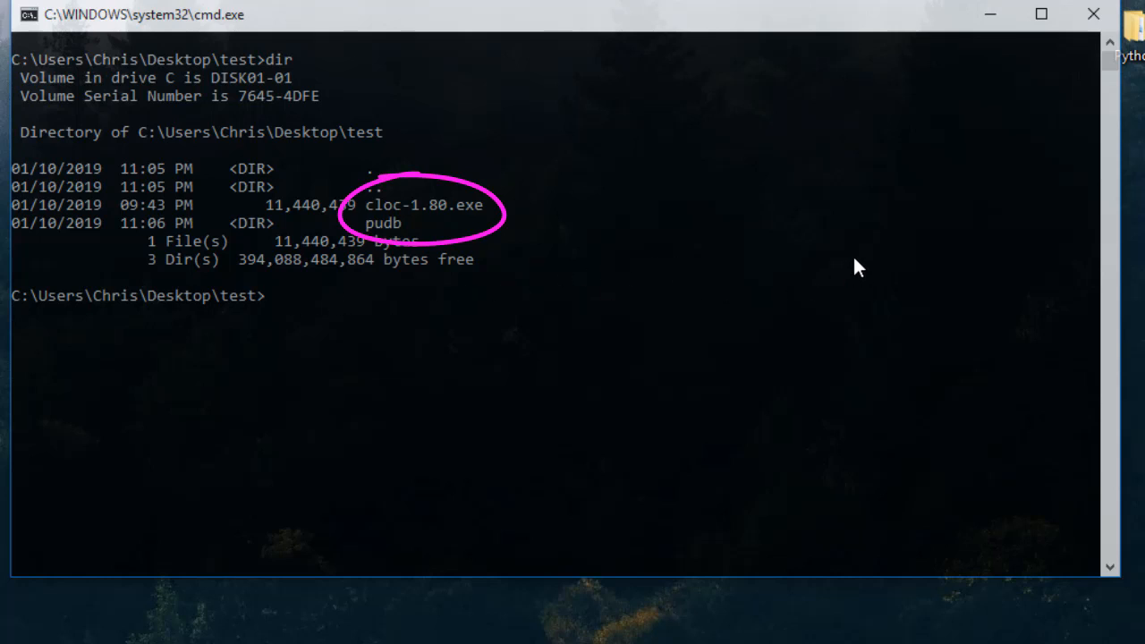
mouse_move(793, 267)
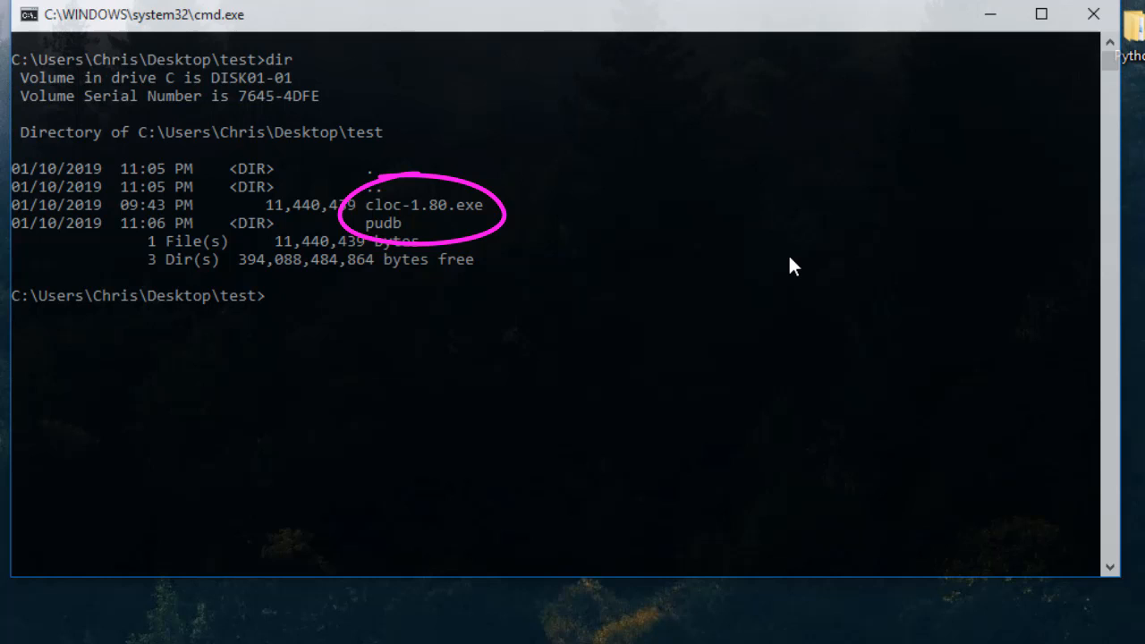
mouse_move(752, 266)
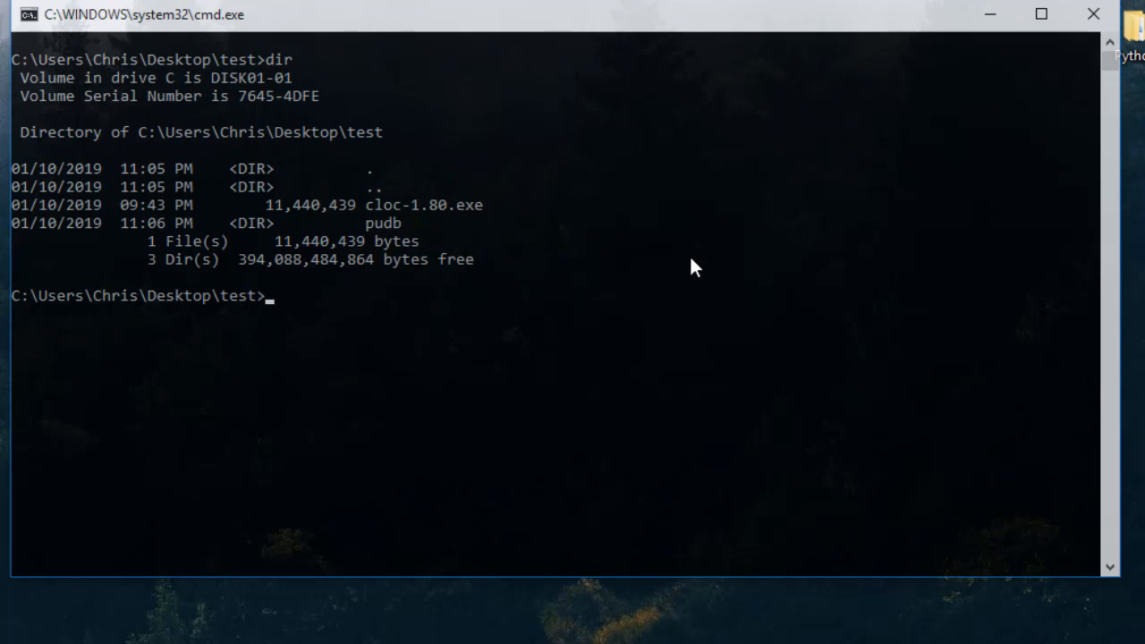
- Run 'cloc-1.80.exe pudb' to count 34 files and 4905 code lines
type("cloc-1.80.exe")
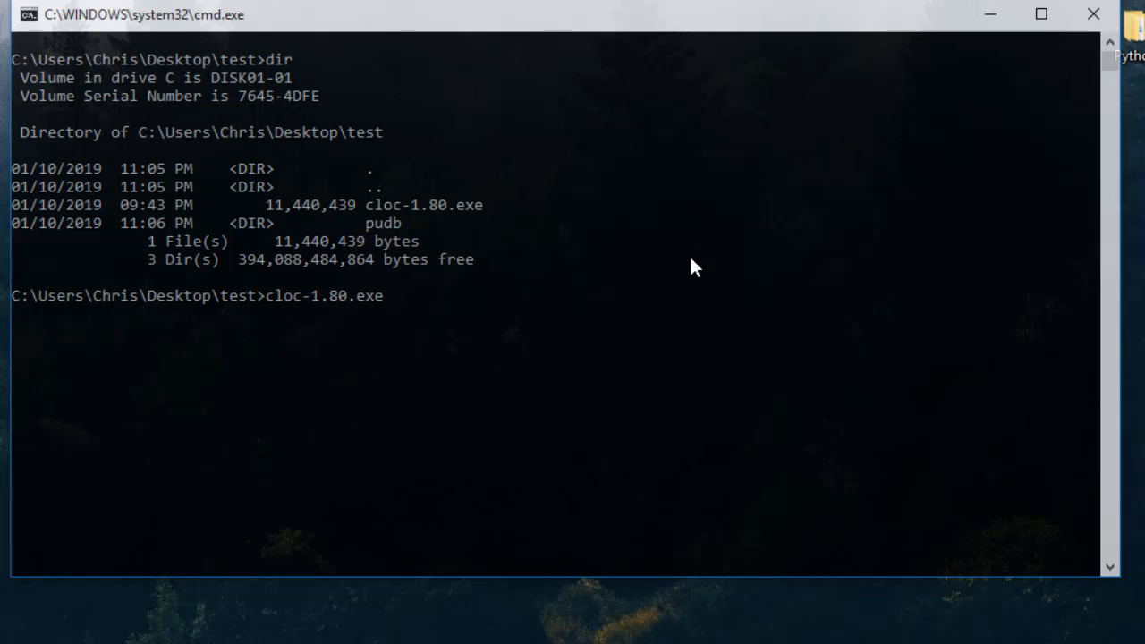
type("pudb")
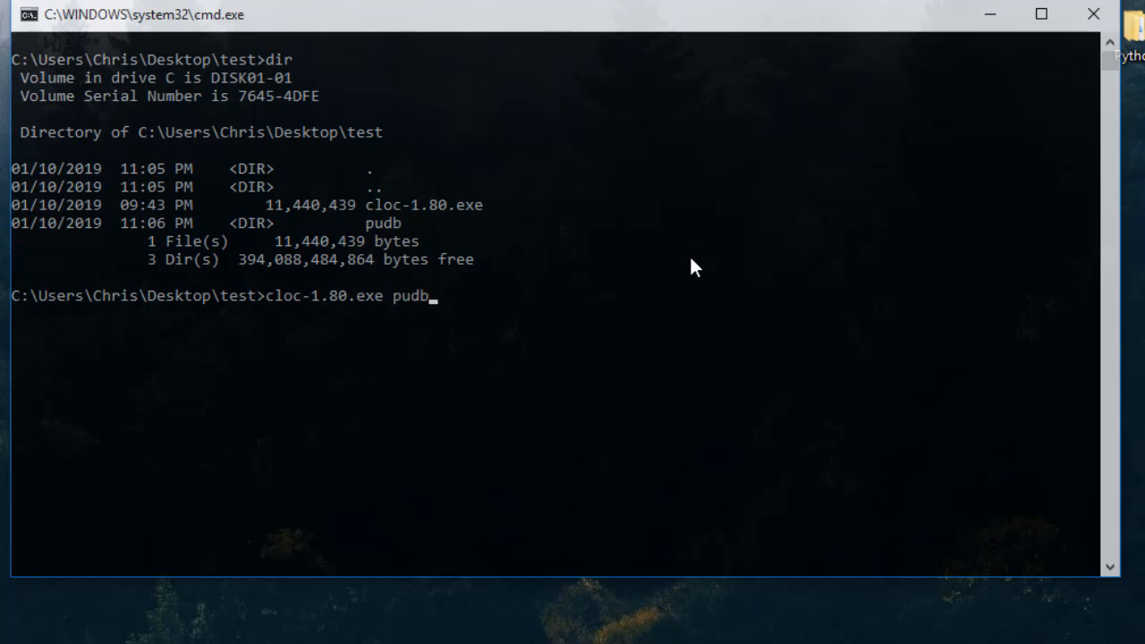
key("enter")
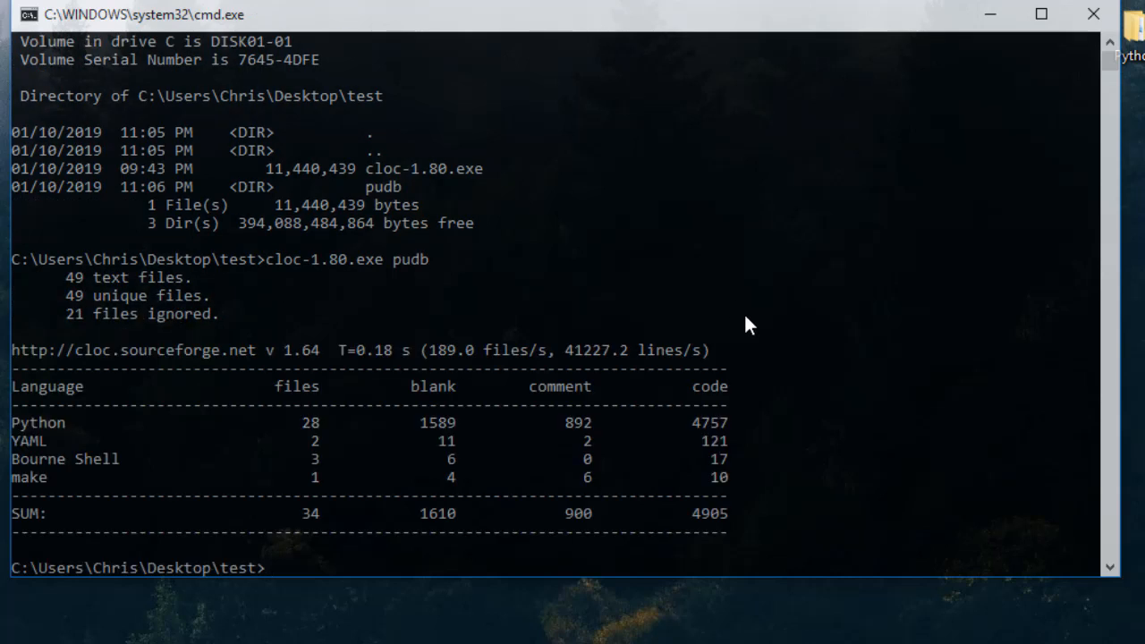
mouse_move(776, 497)
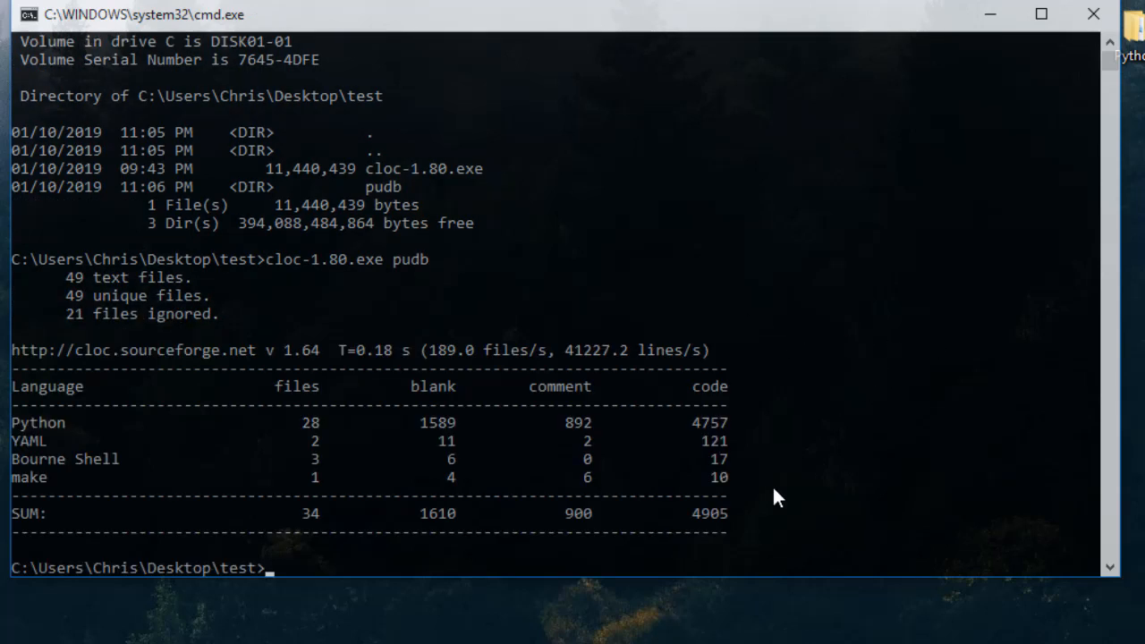
mouse_move(912, 416)
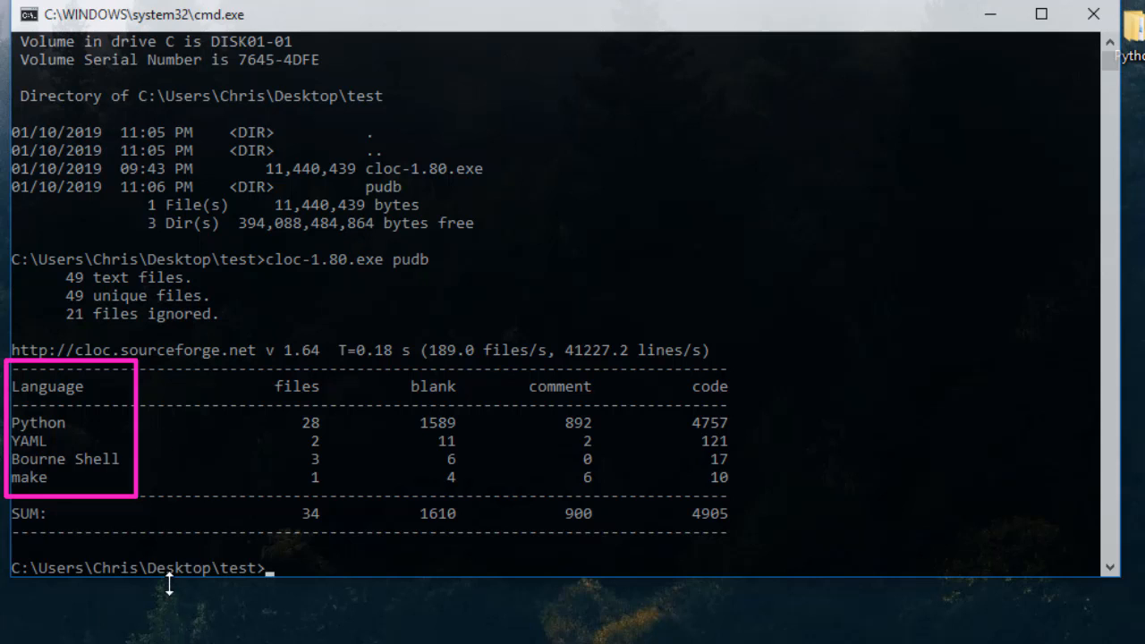
mouse_move(96, 486)
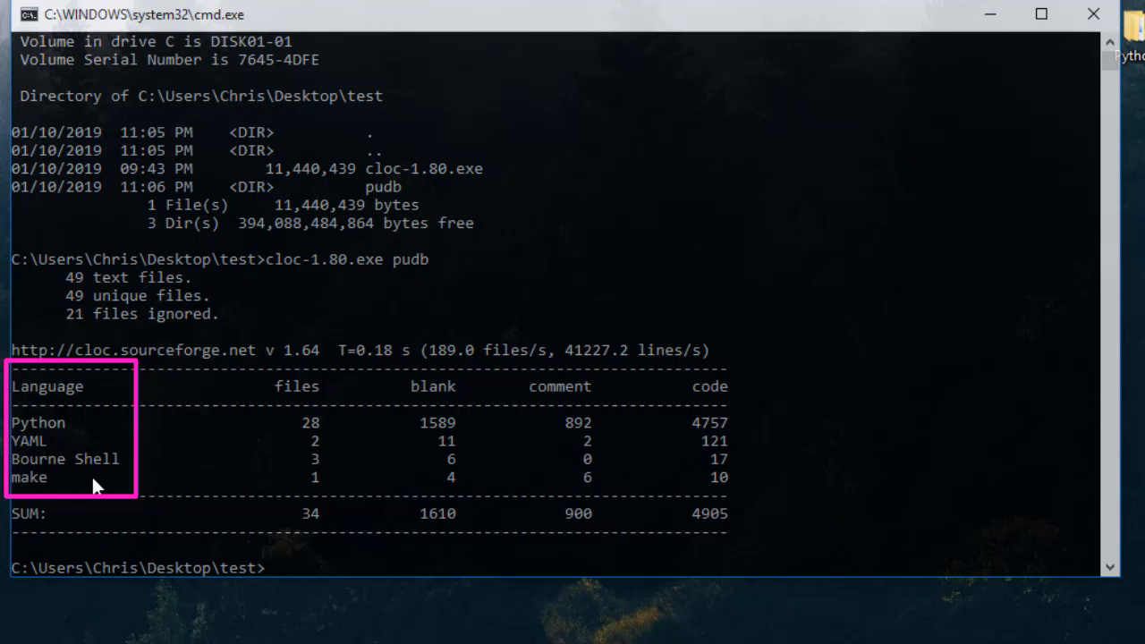
mouse_move(49, 500)
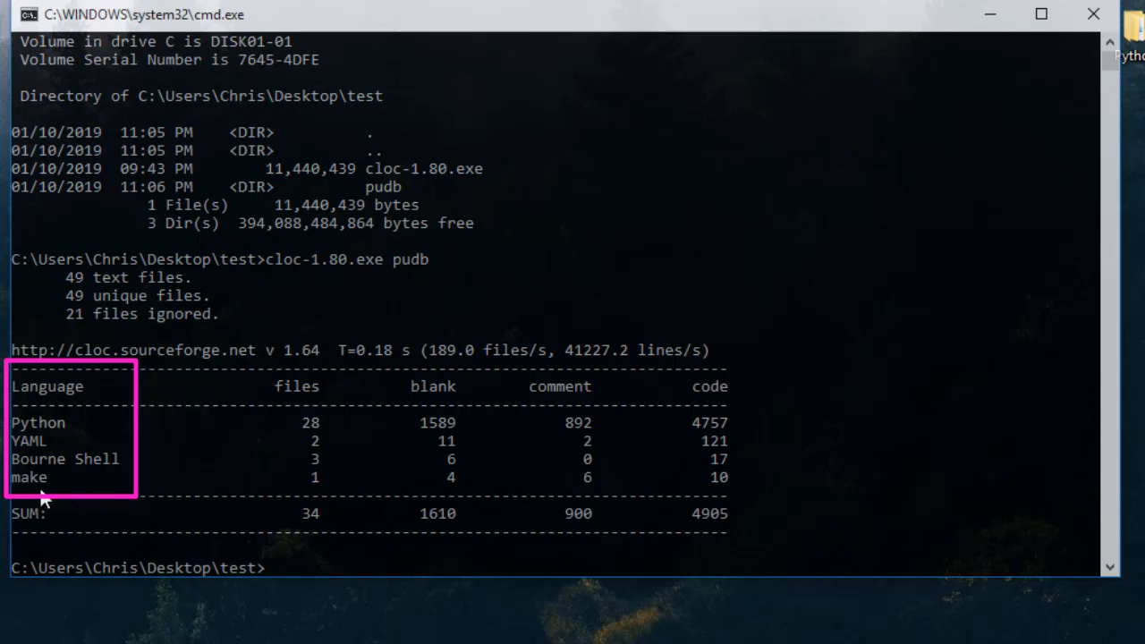
mouse_move(255, 620)
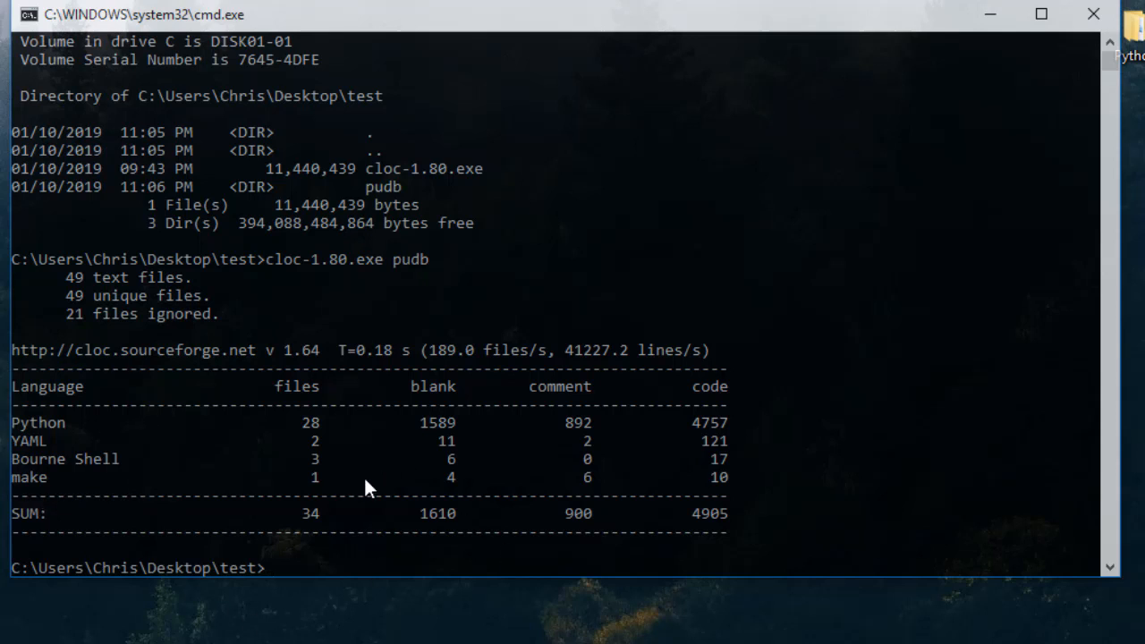
mouse_move(373, 601)
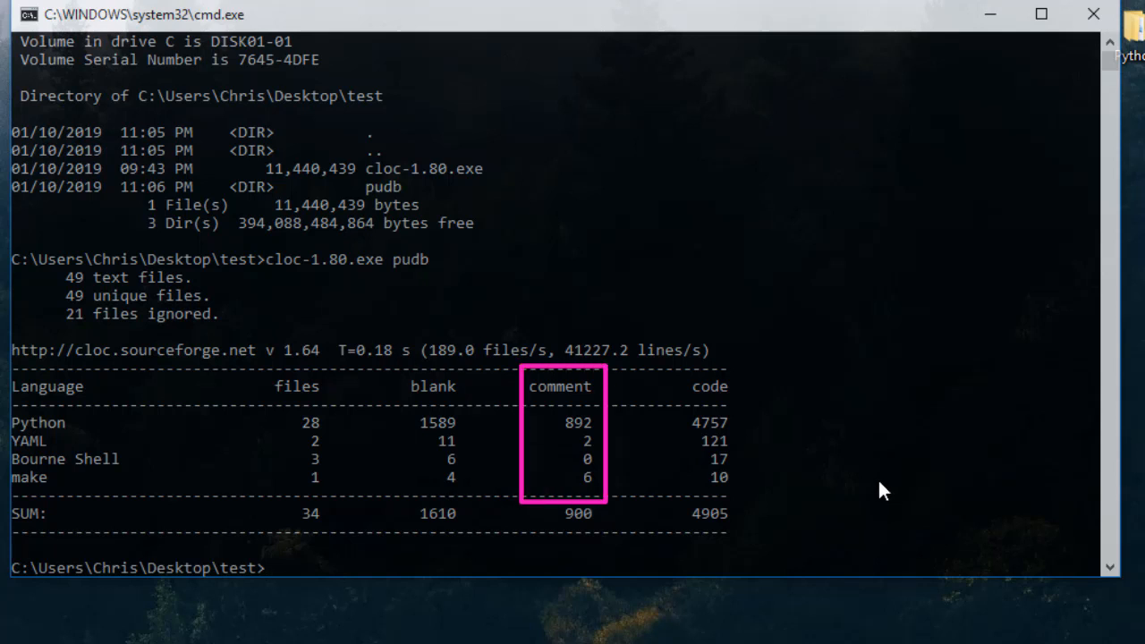
mouse_move(751, 459)
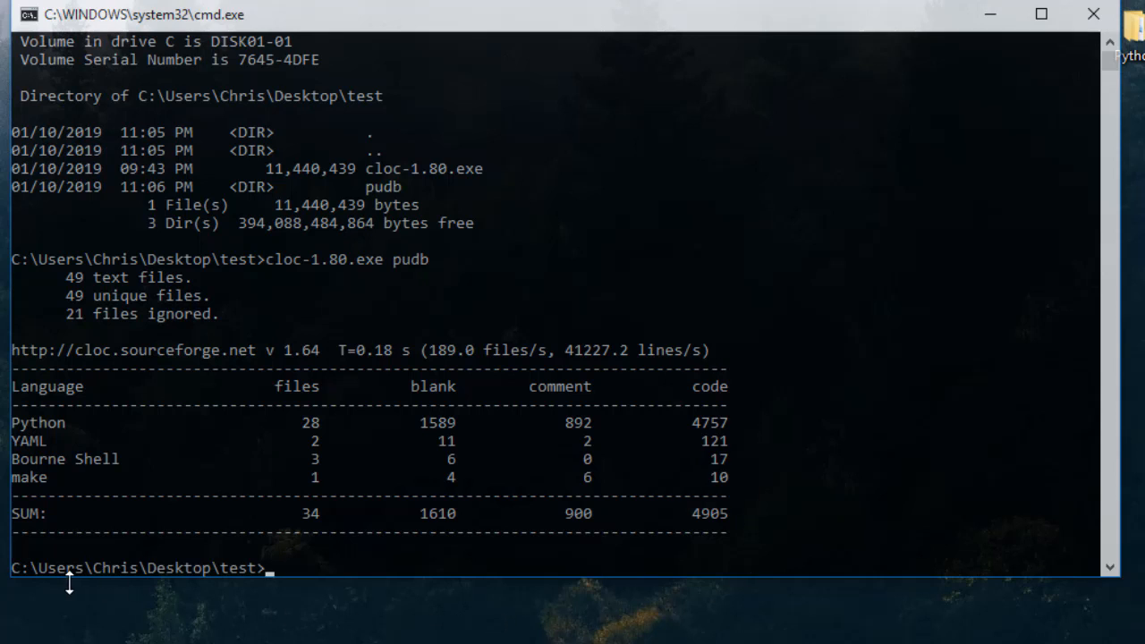
mouse_move(3, 617)
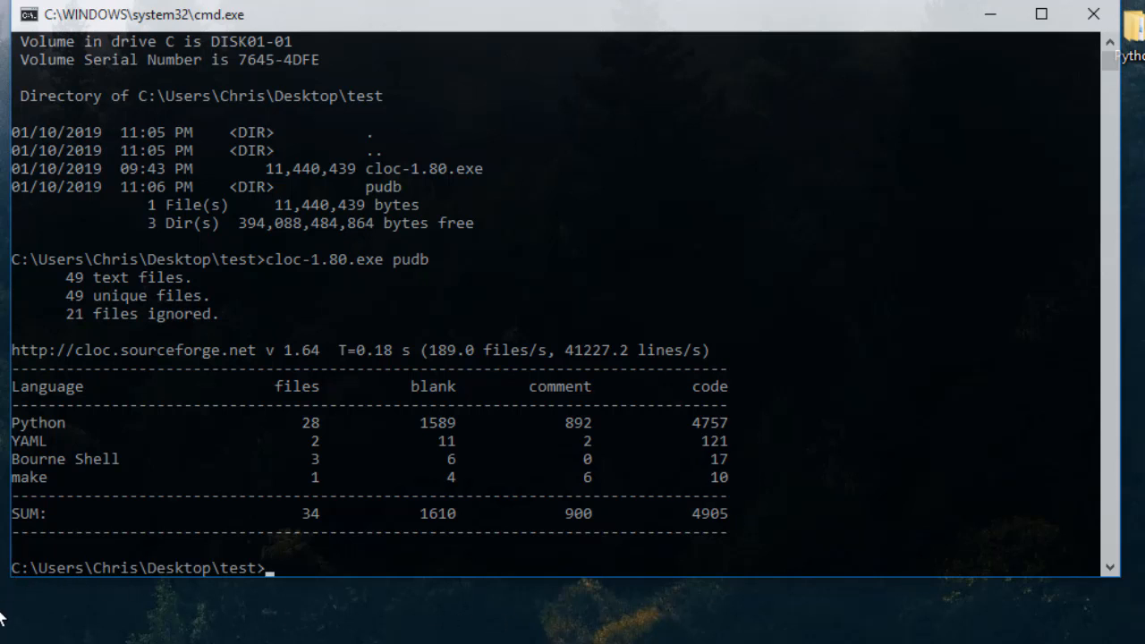
mouse_move(737, 574)
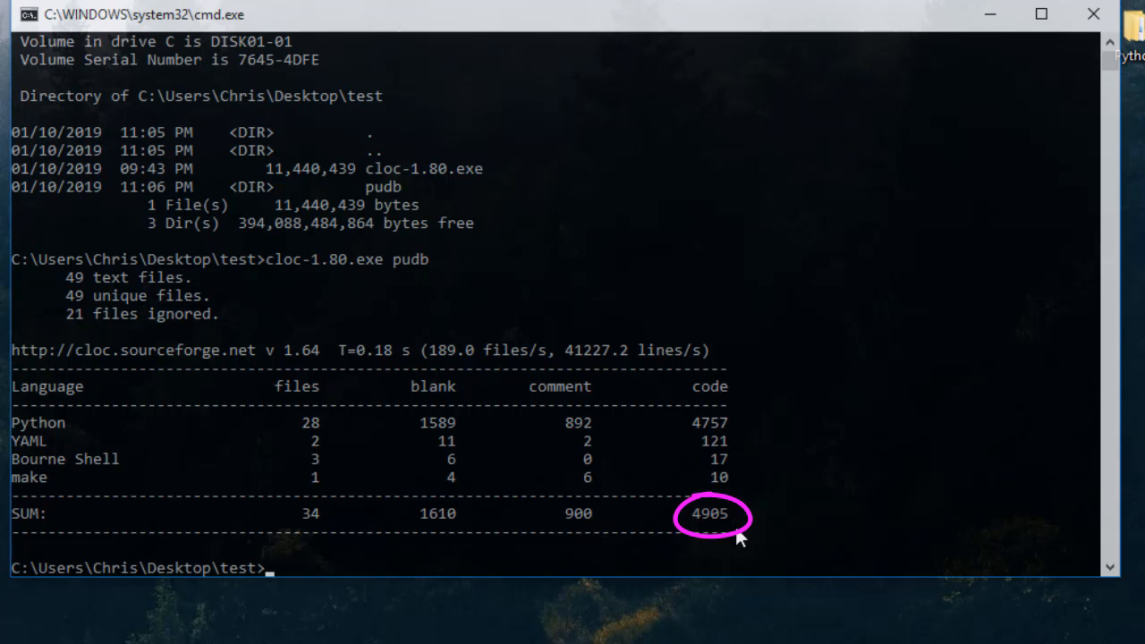
mouse_move(347, 613)
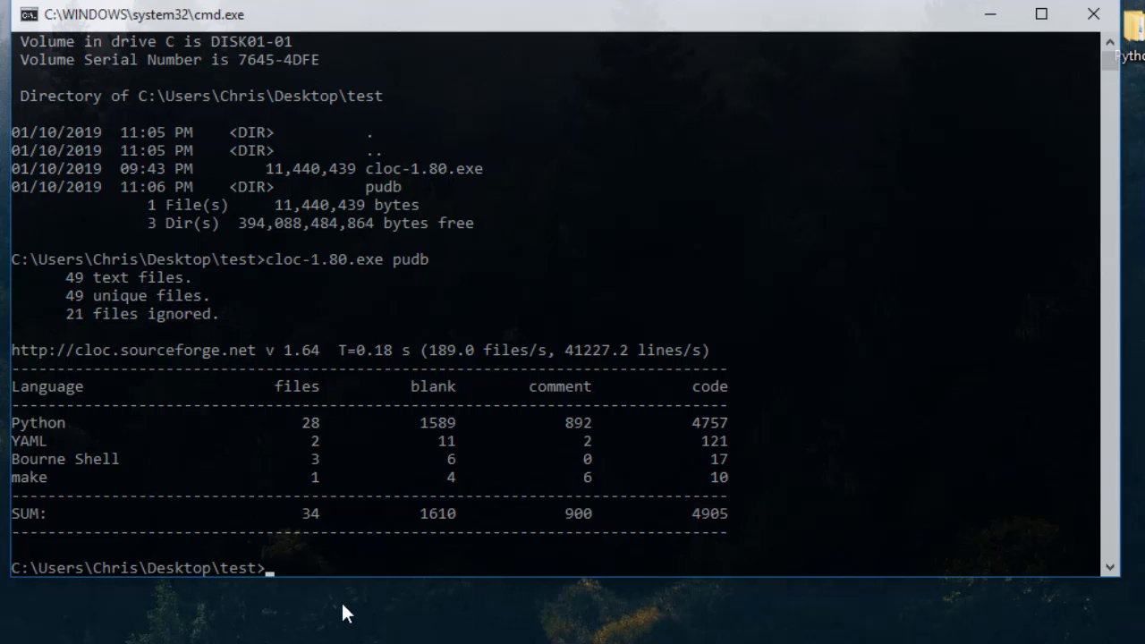
mouse_move(338, 580)
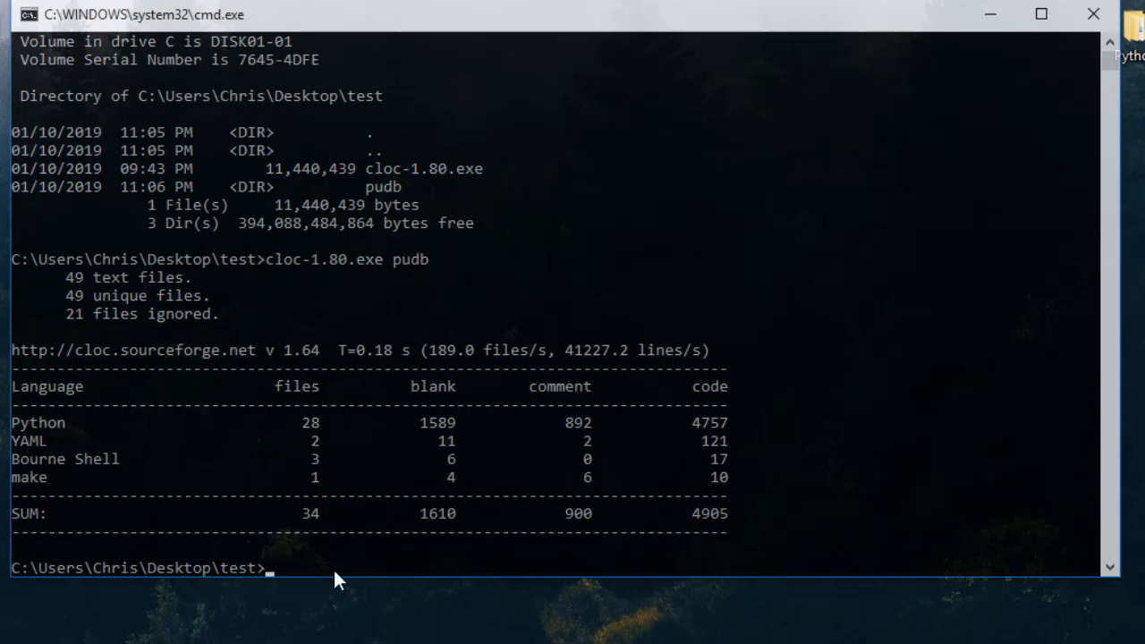
mouse_move(360, 635)
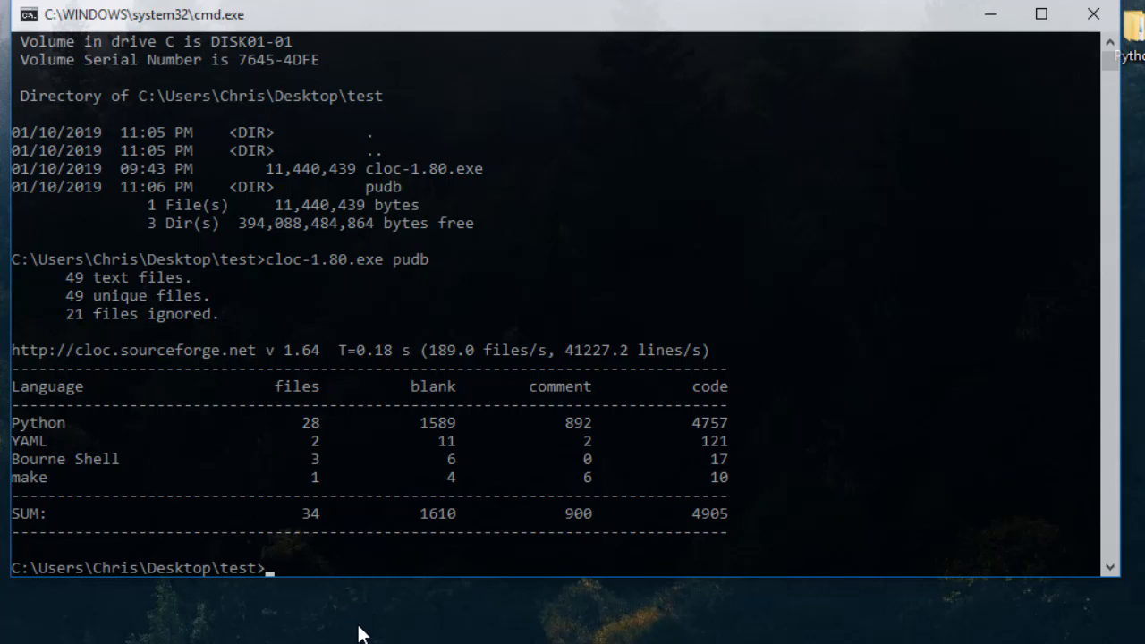